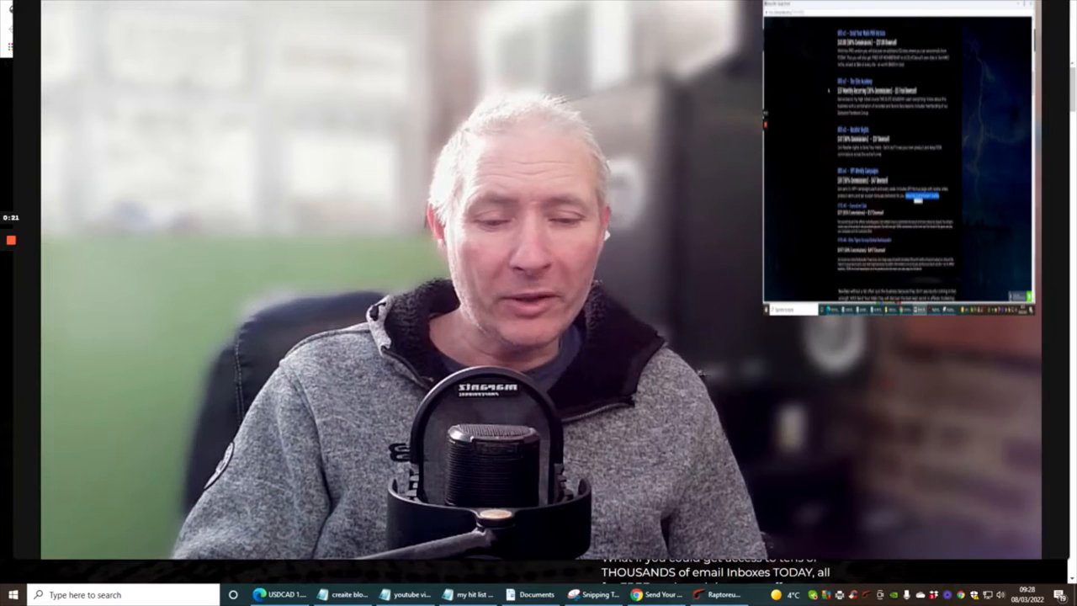
# Scroll the Send Your Mails sales page to show the 500K emails headline and teaser video
pyautogui.scroll(-3)
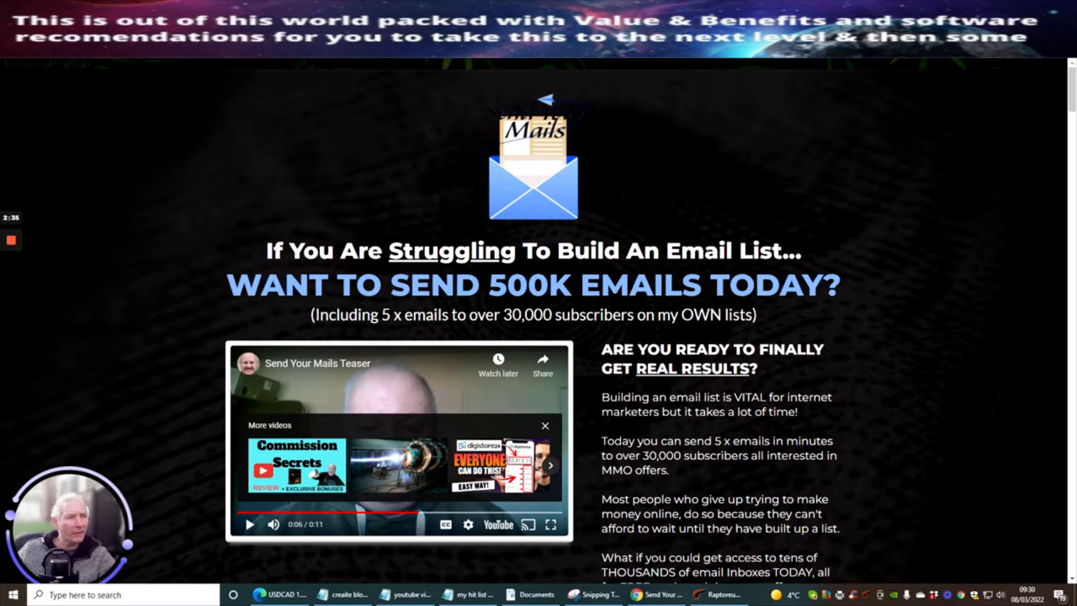
# Scroll past the teaser video to the 'From The Desks Of' authors' section
pyautogui.scroll(-3)
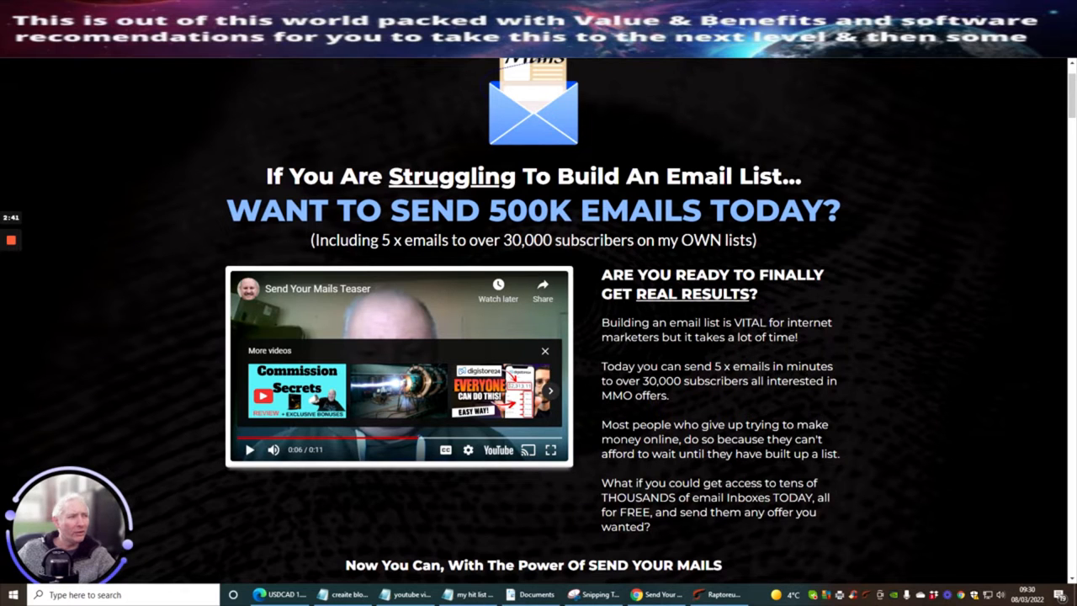
pyautogui.moveTo(907, 188)
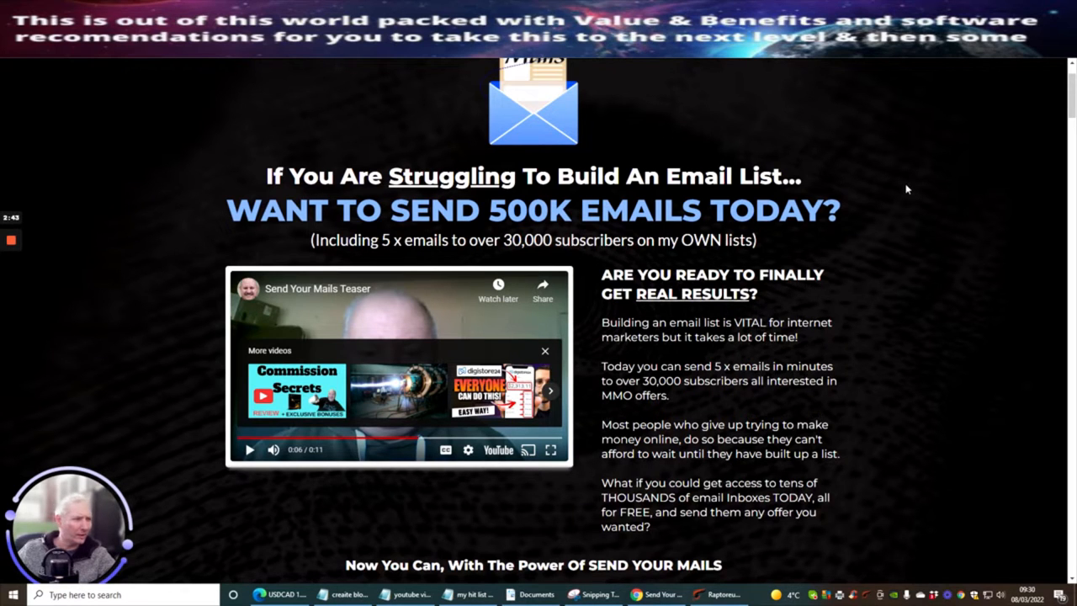
pyautogui.scroll(-3)
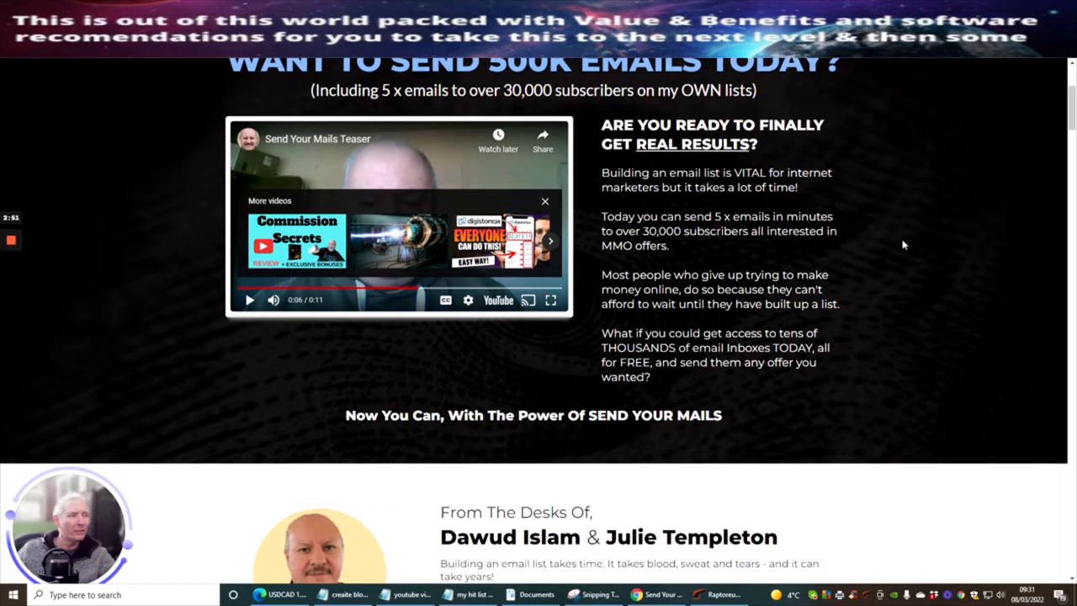
# Scroll until the authors' photos and letter fill the window, above 'Take A Sneak Peek Inside'
pyautogui.scroll(-3)
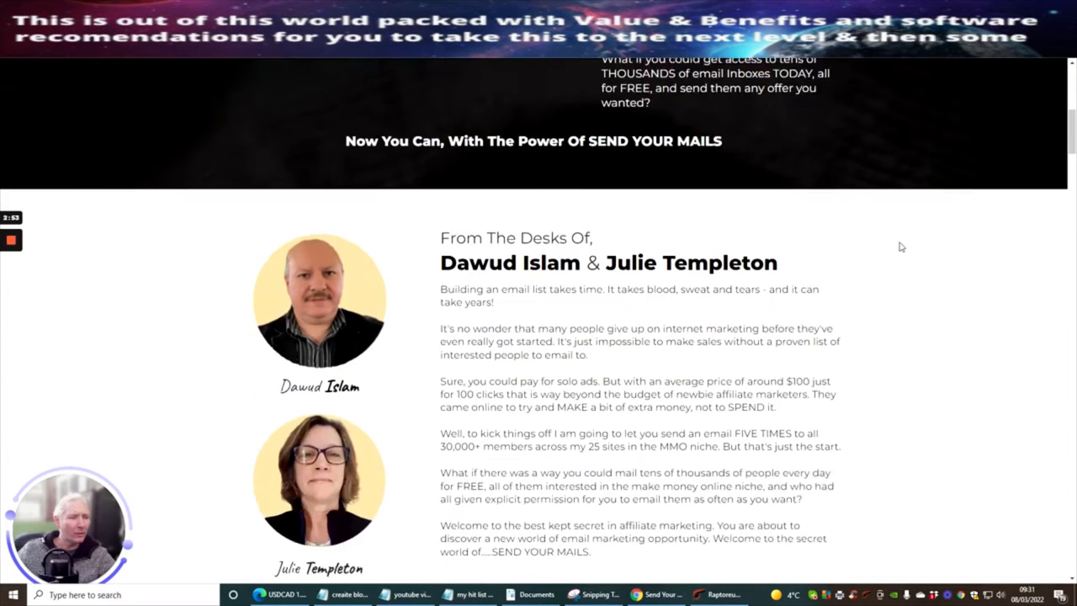
pyautogui.scroll(-3)
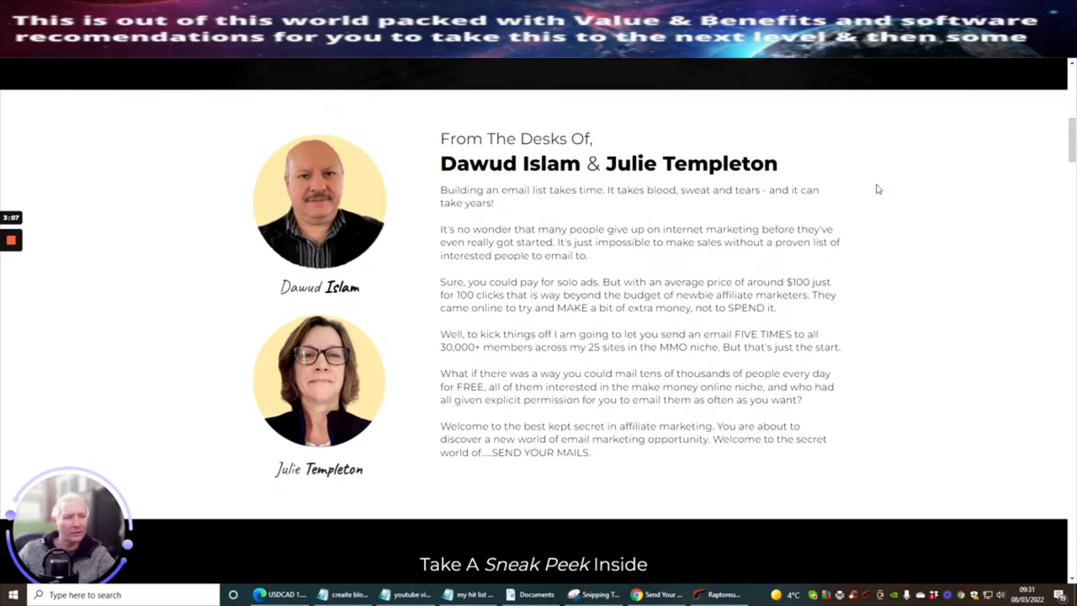
pyautogui.moveTo(424, 502)
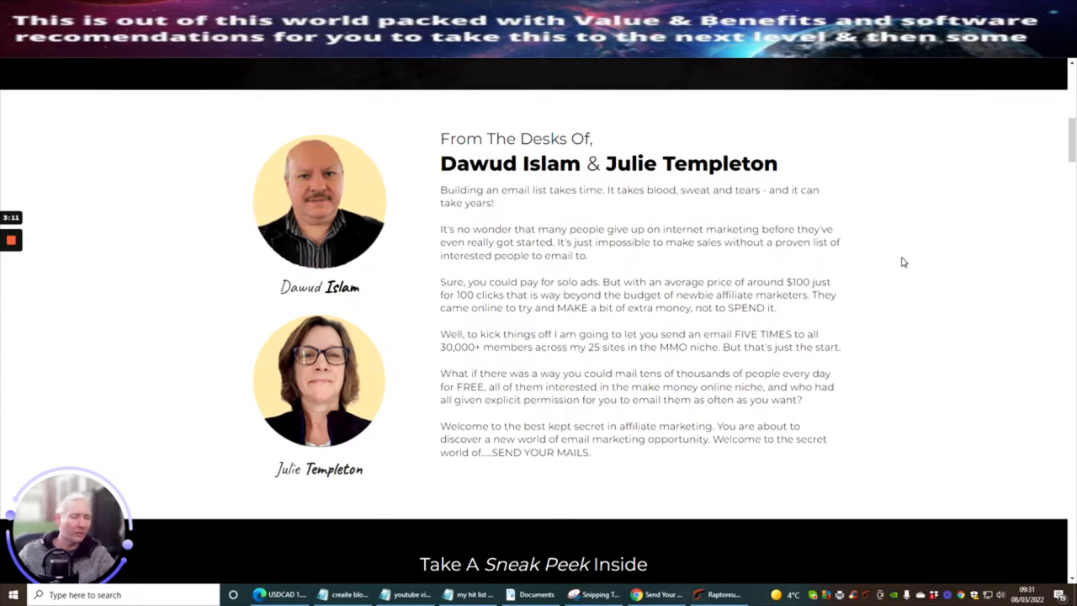
pyautogui.moveTo(902, 227)
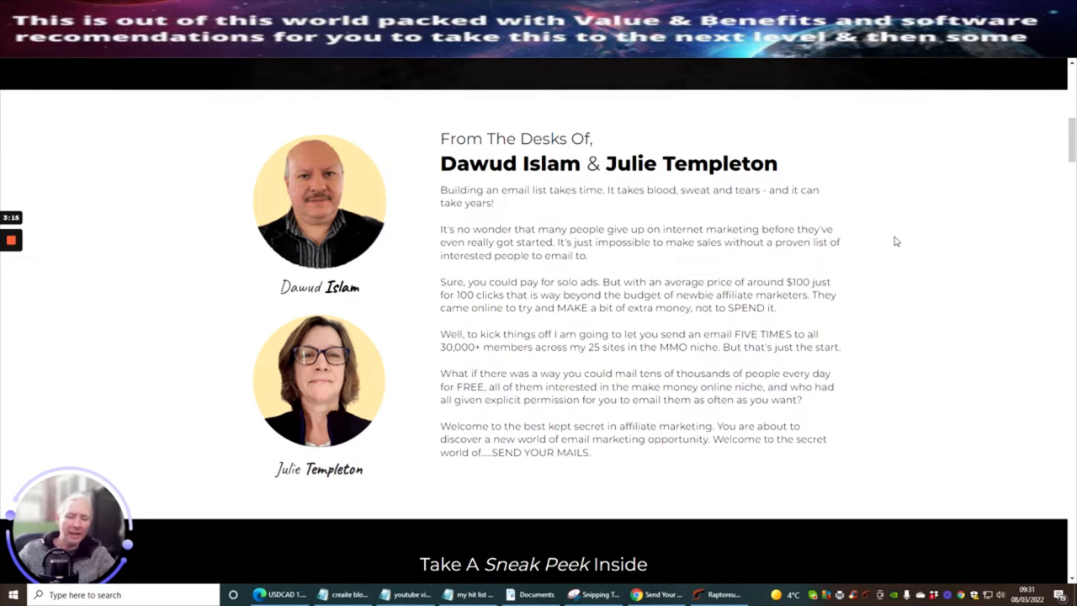
pyautogui.moveTo(944, 207)
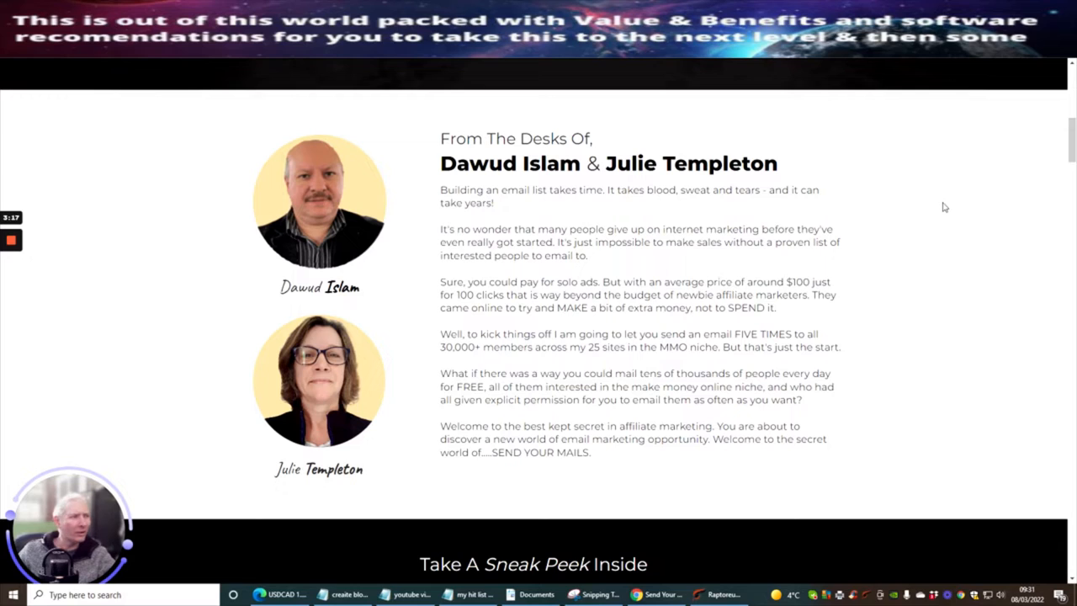
pyautogui.moveTo(887, 201)
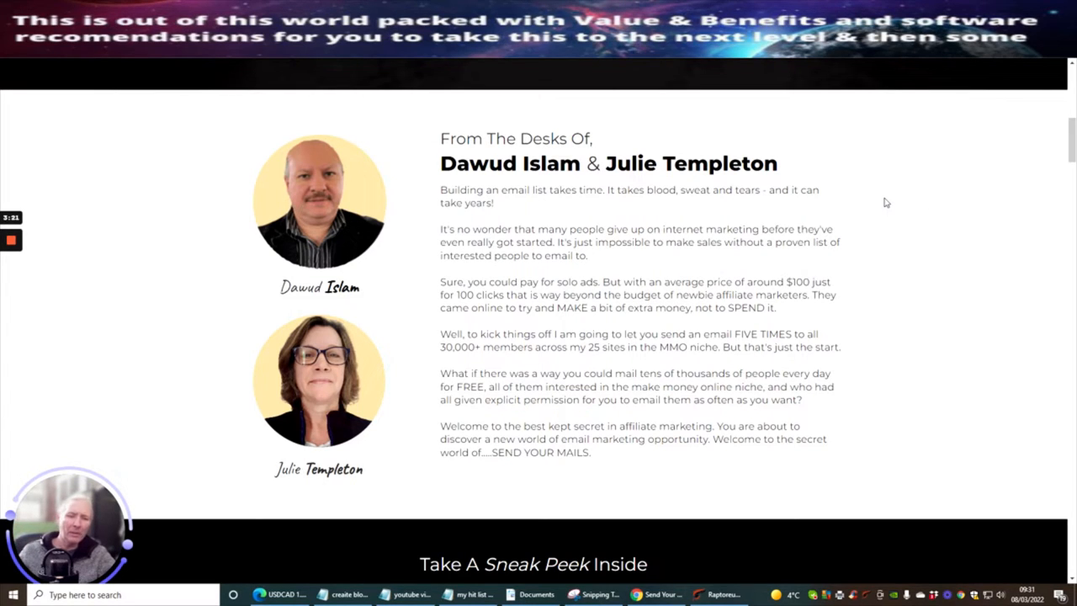
pyautogui.moveTo(895, 196)
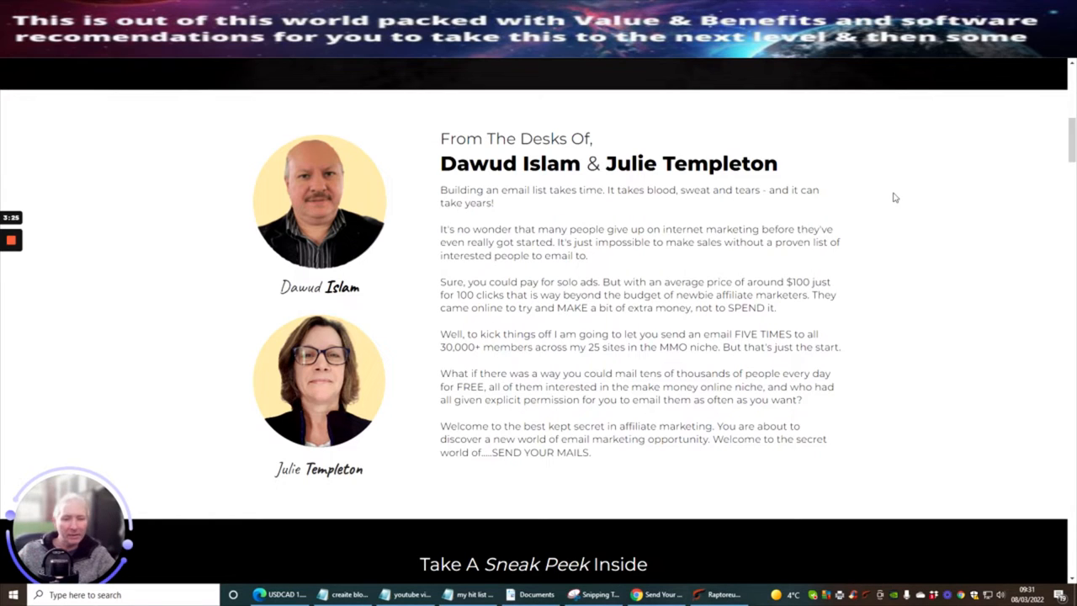
pyautogui.moveTo(909, 183)
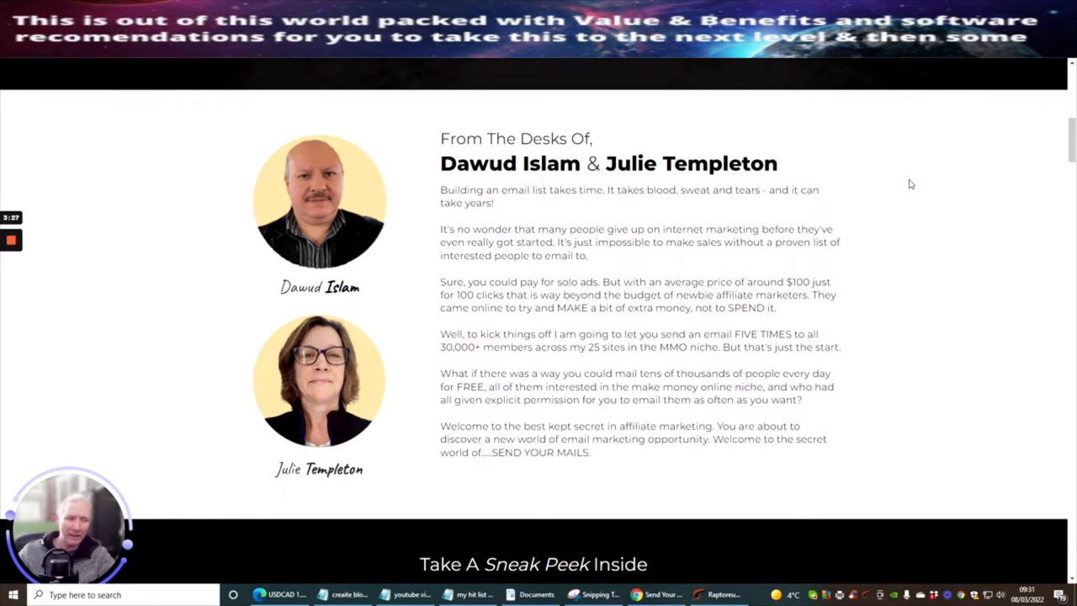
# Scroll past the demo video and sales dashboard, and close the Affiliate Marketing Info notification
pyautogui.scroll(-3)
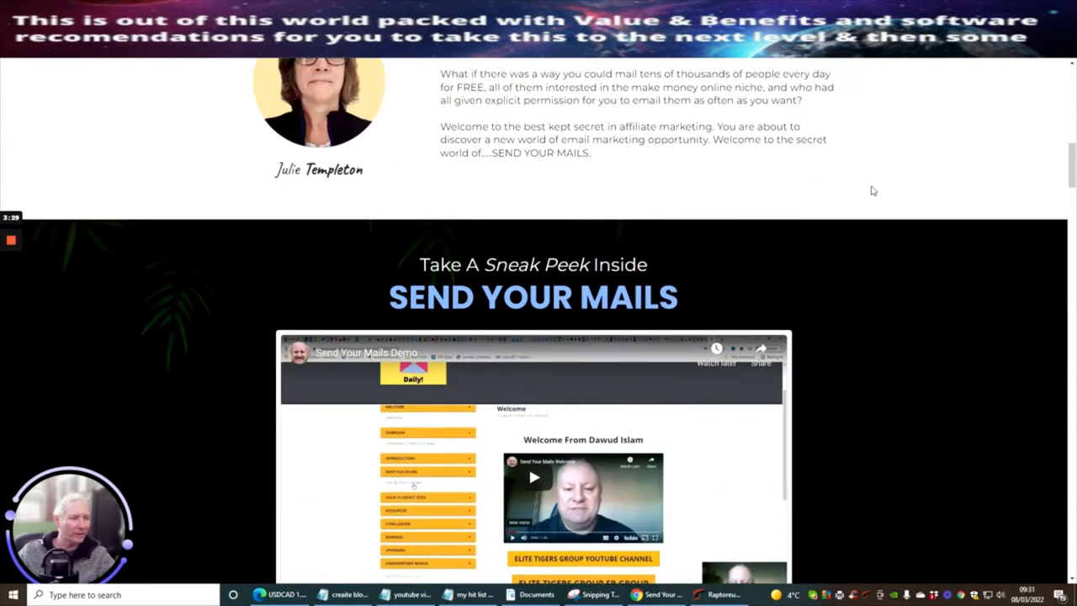
pyautogui.scroll(-3)
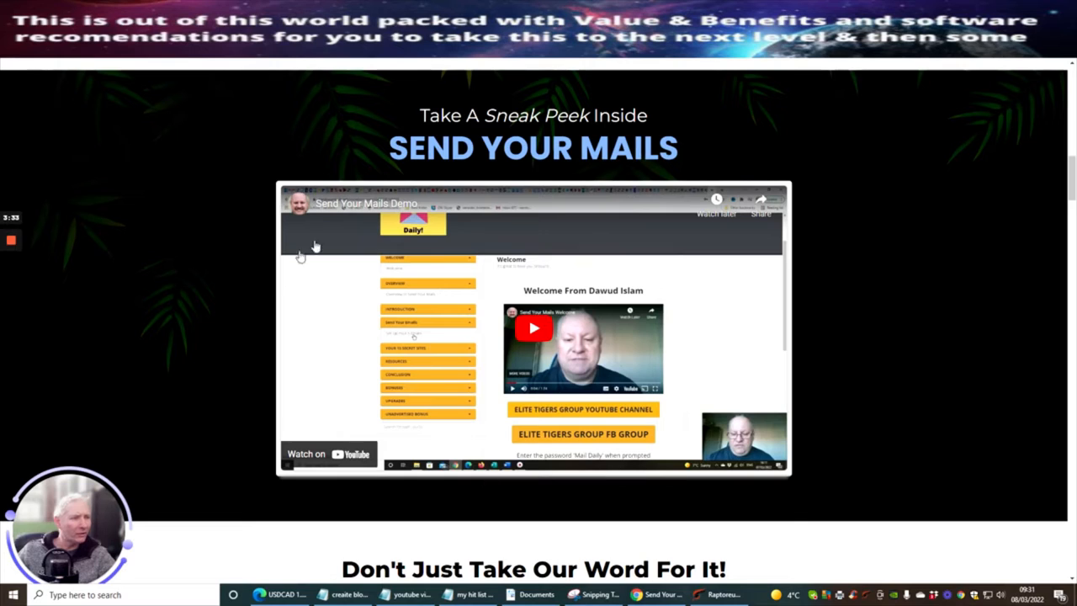
pyautogui.moveTo(664, 476)
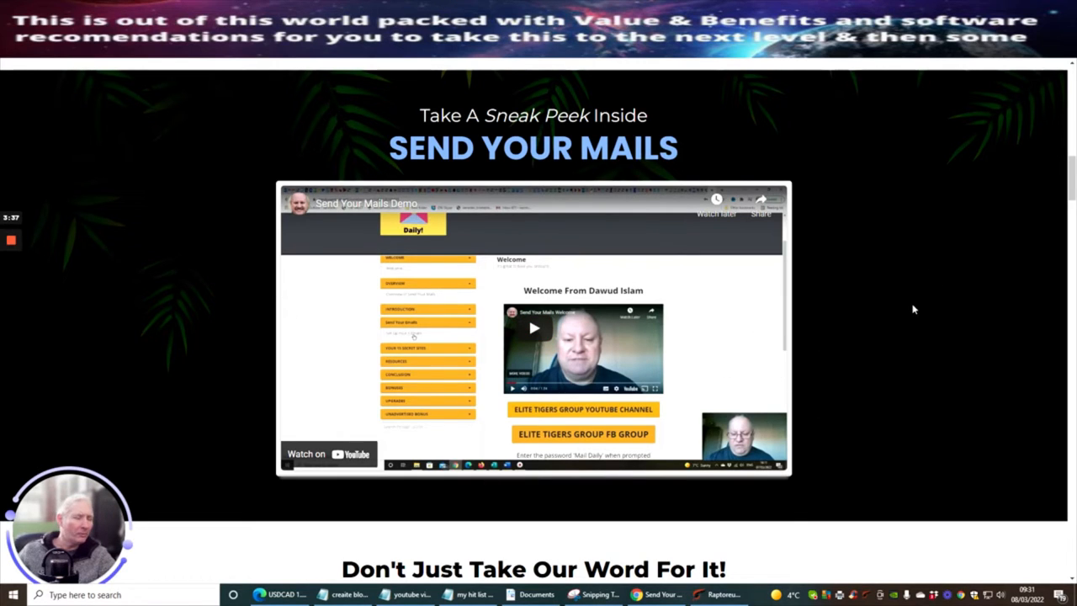
pyautogui.scroll(-3)
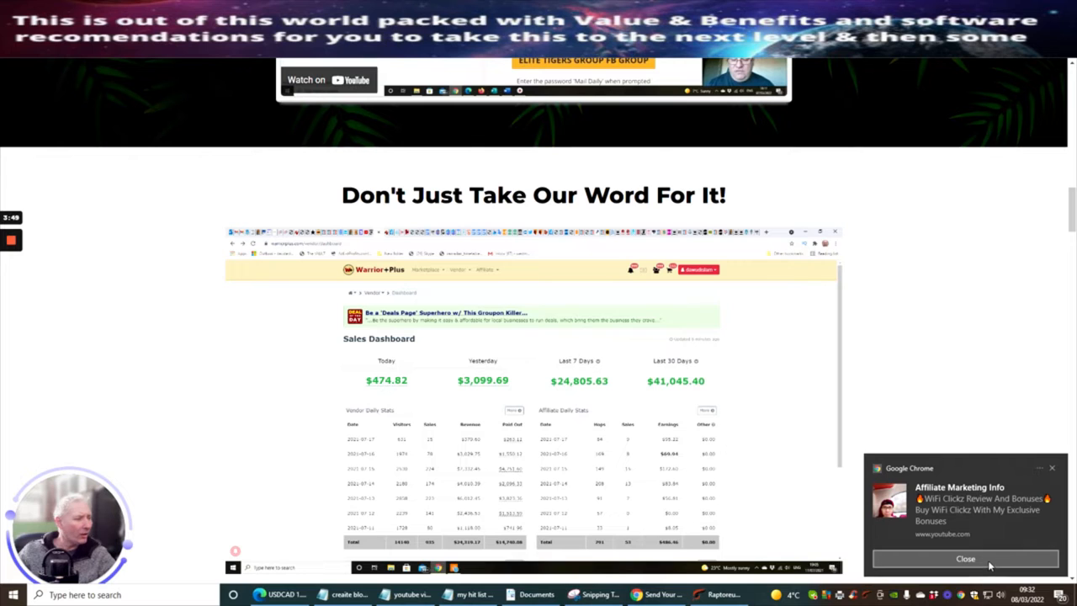
pyautogui.click(967, 558)
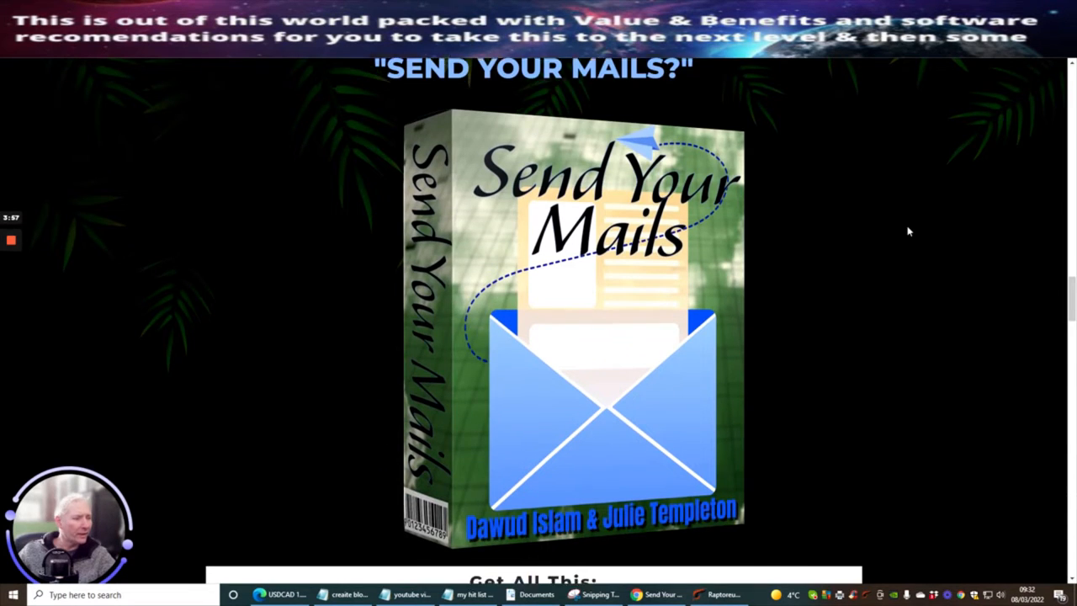
# Scroll below the product box toward the Get All This feature list and bonuses banner
pyautogui.scroll(-3)
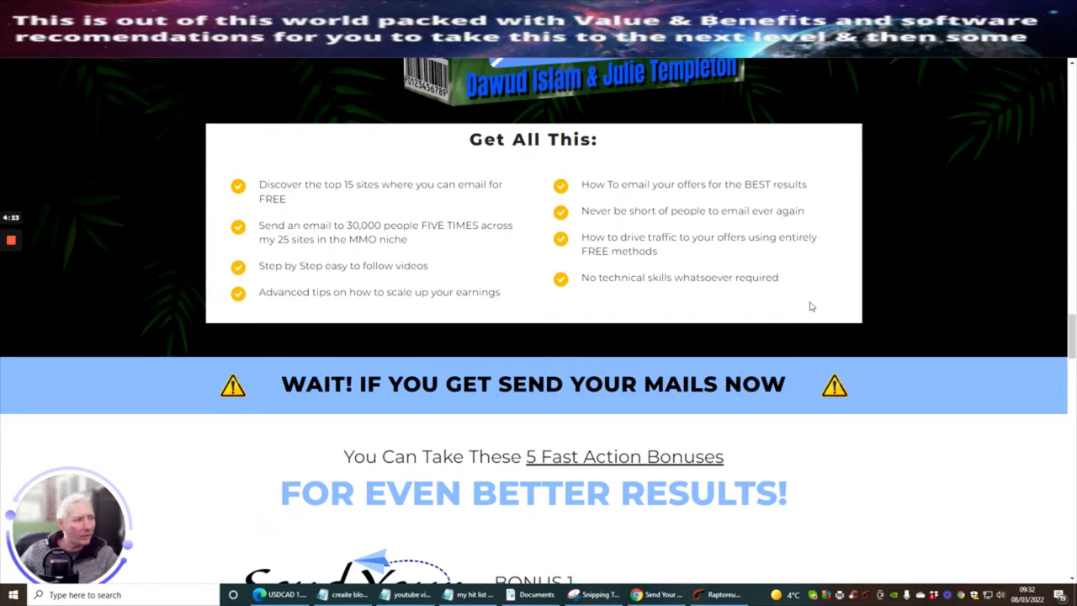
pyautogui.scroll(-3)
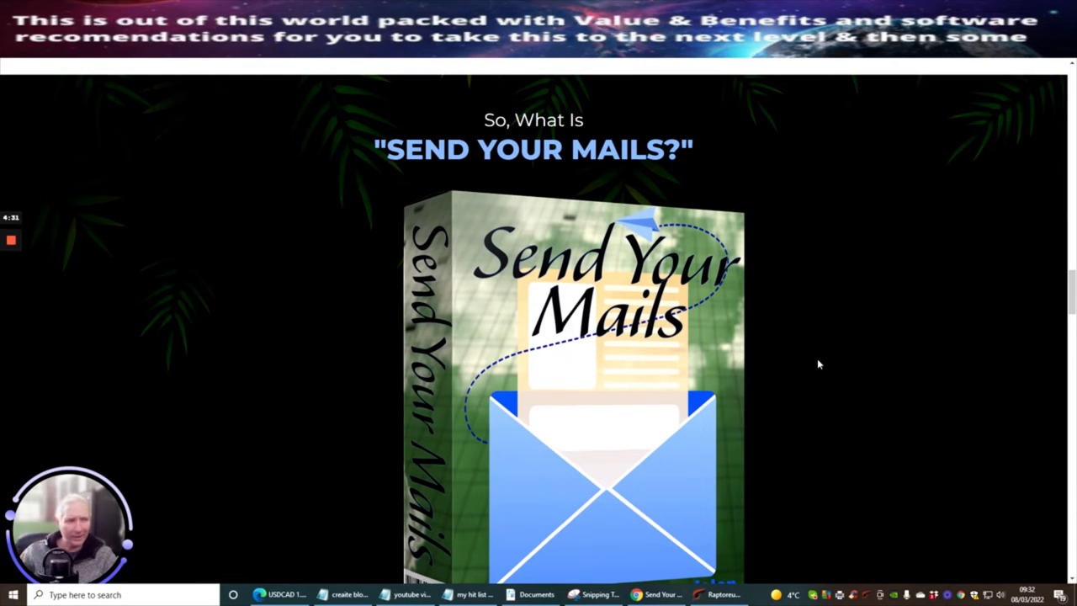
pyautogui.moveTo(864, 346)
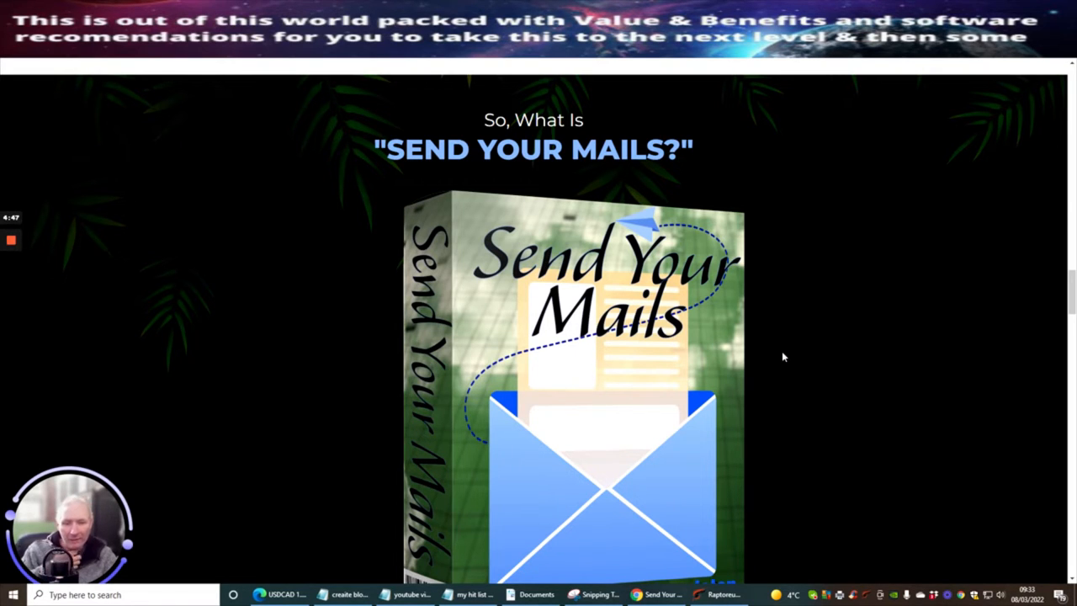
pyautogui.moveTo(809, 323)
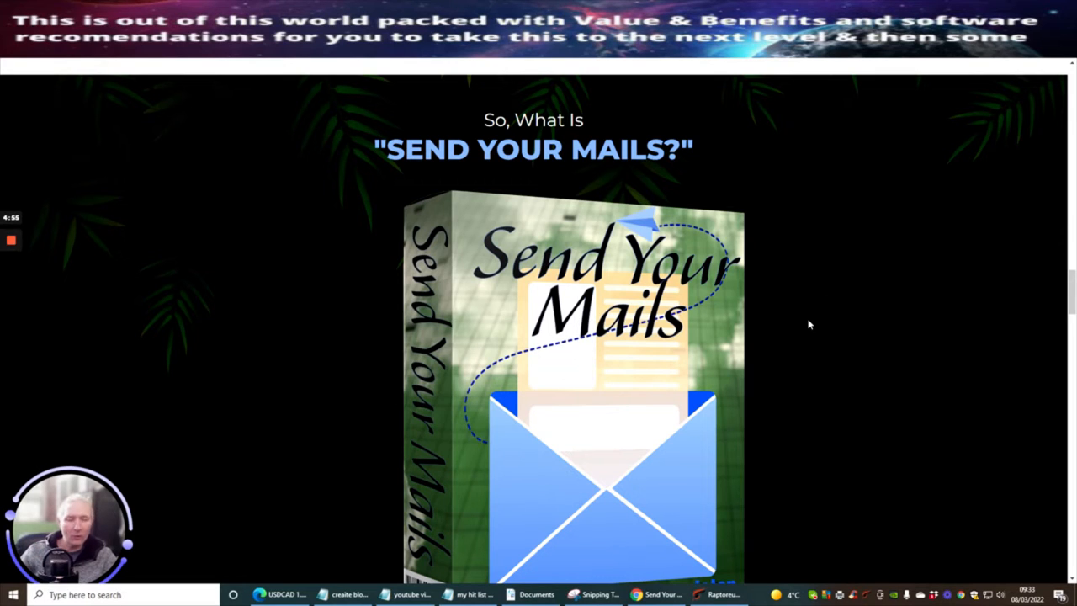
pyautogui.moveTo(597, 344)
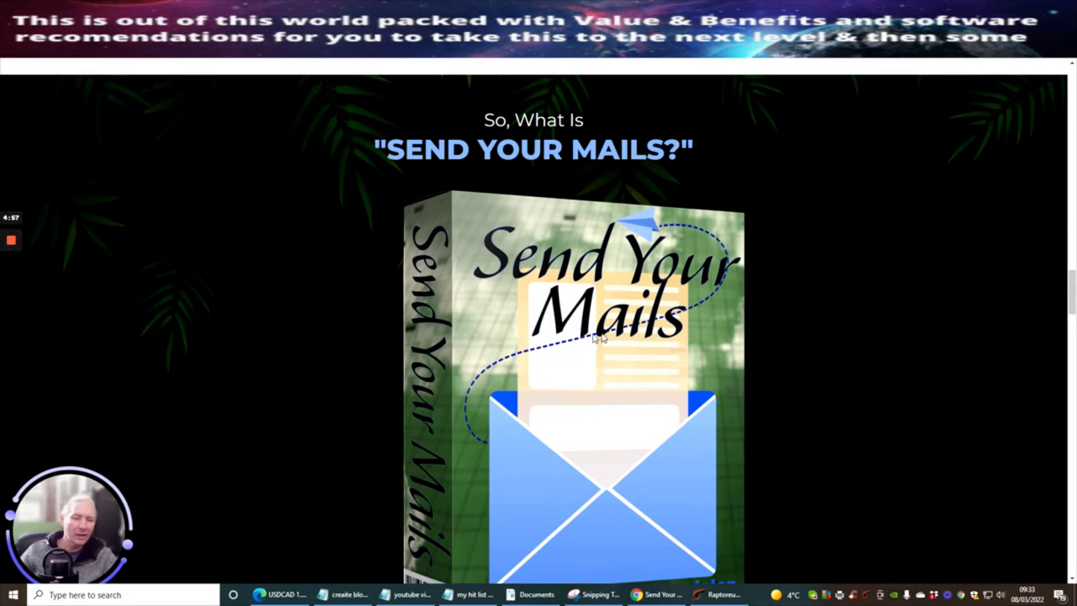
pyautogui.moveTo(627, 276)
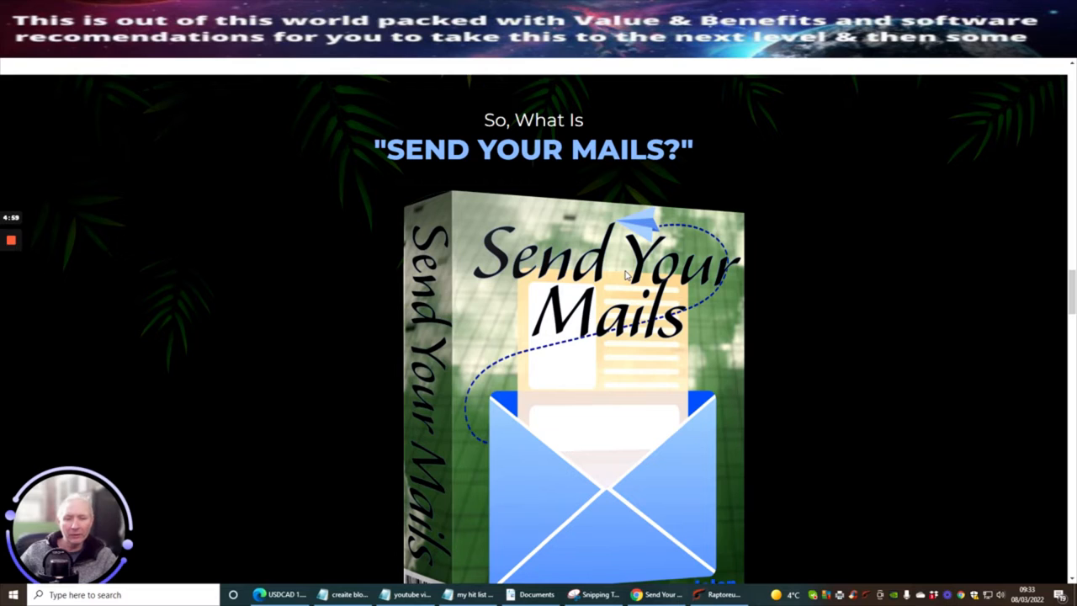
pyautogui.moveTo(837, 345)
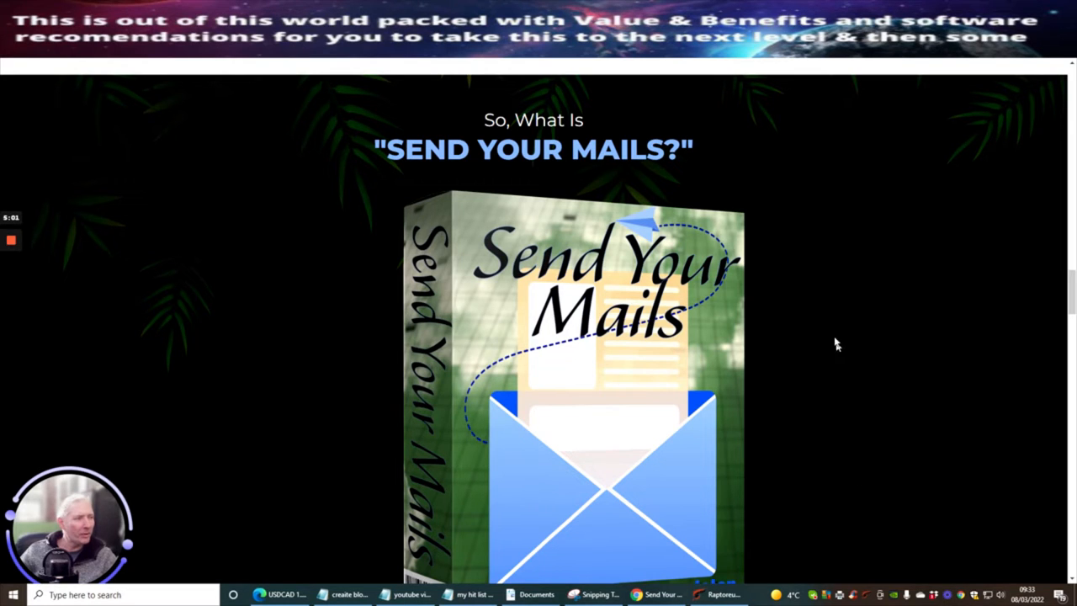
pyautogui.moveTo(831, 262)
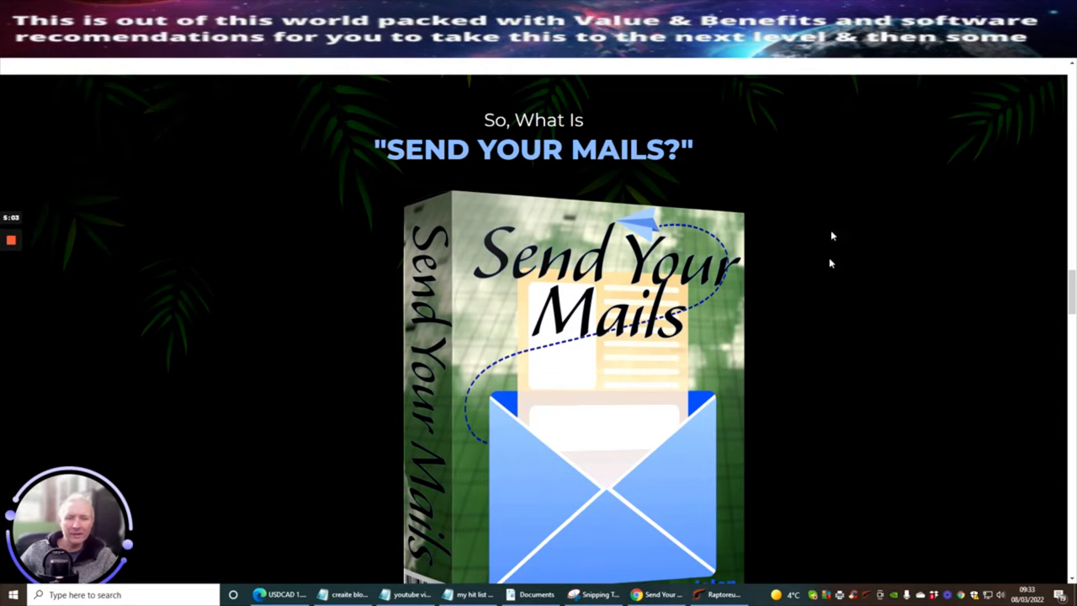
pyautogui.moveTo(774, 266)
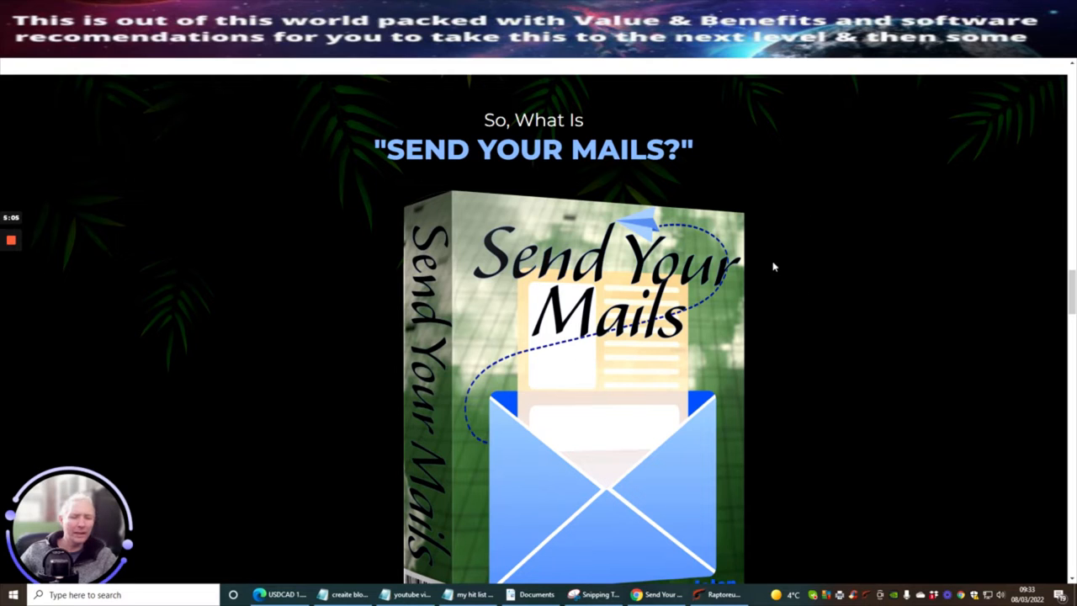
pyautogui.moveTo(875, 269)
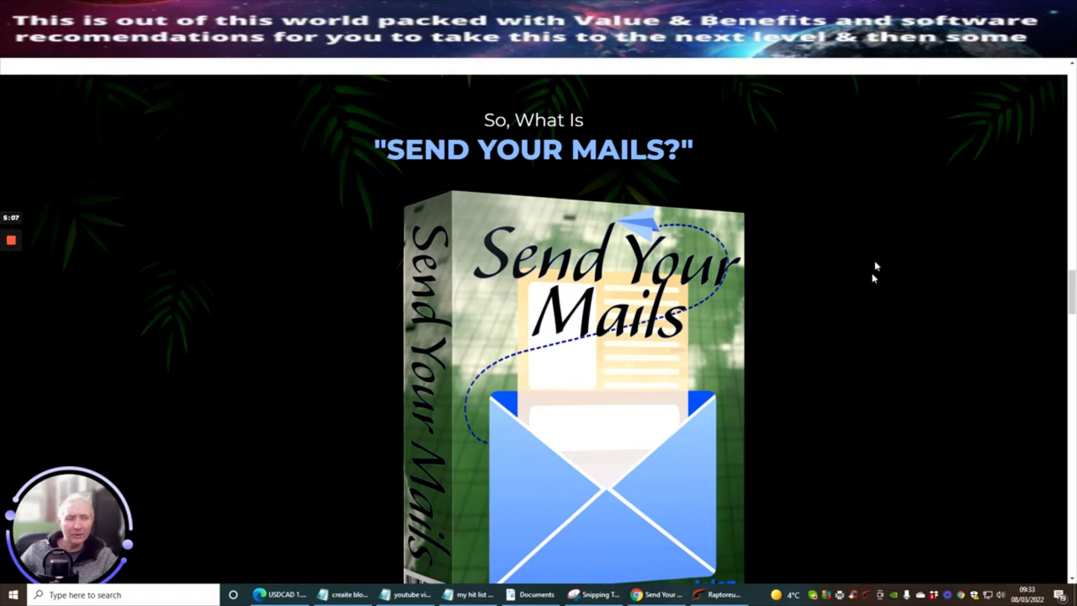
pyautogui.moveTo(870, 186)
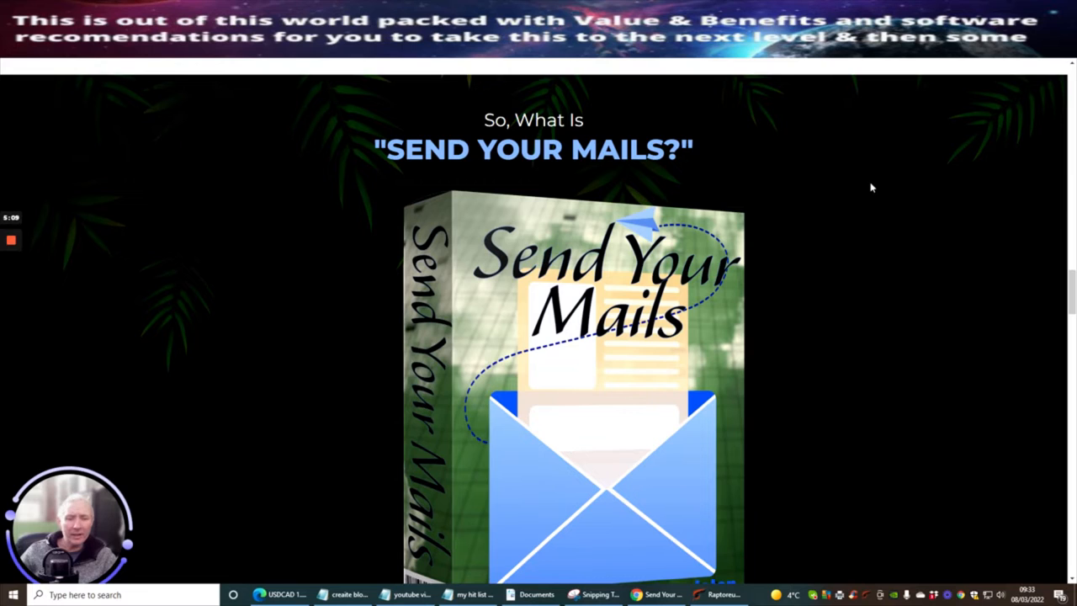
pyautogui.moveTo(387, 74)
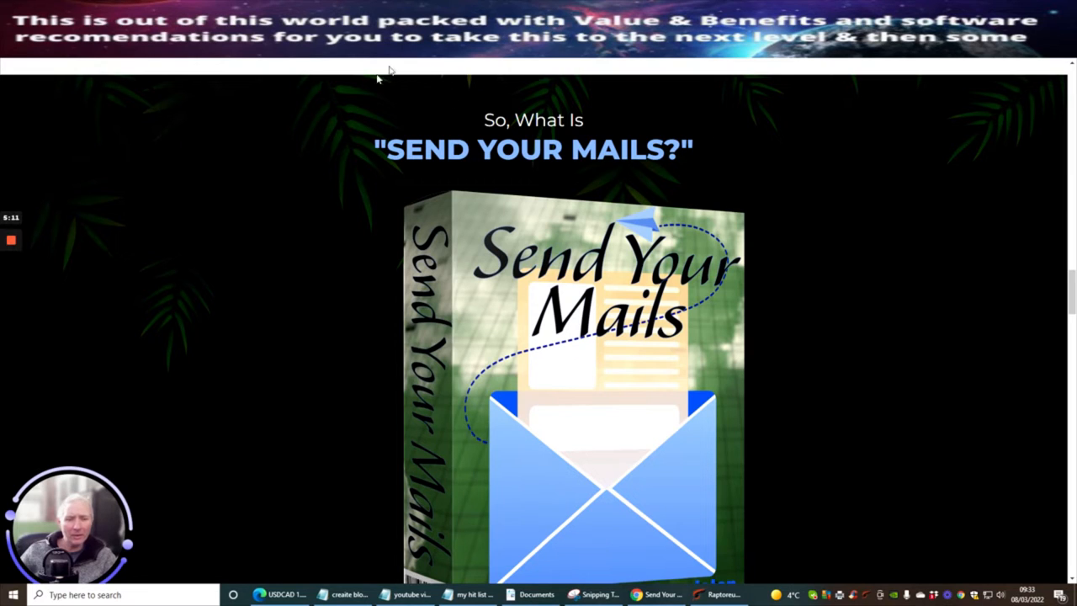
pyautogui.moveTo(859, 313)
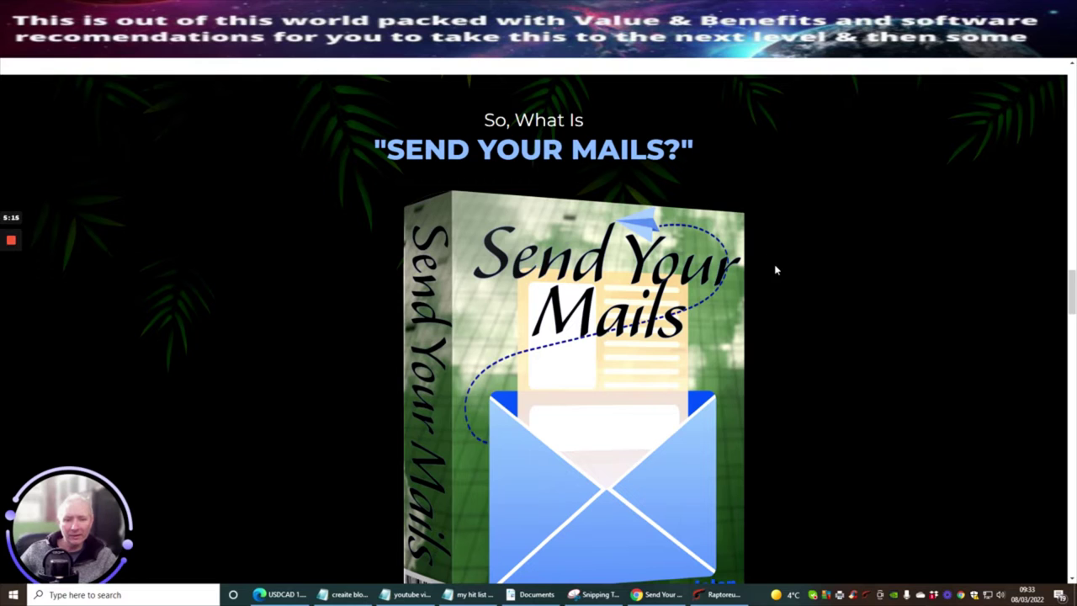
# Scroll the sales page back up to the headline and teaser video
pyautogui.scroll(3)
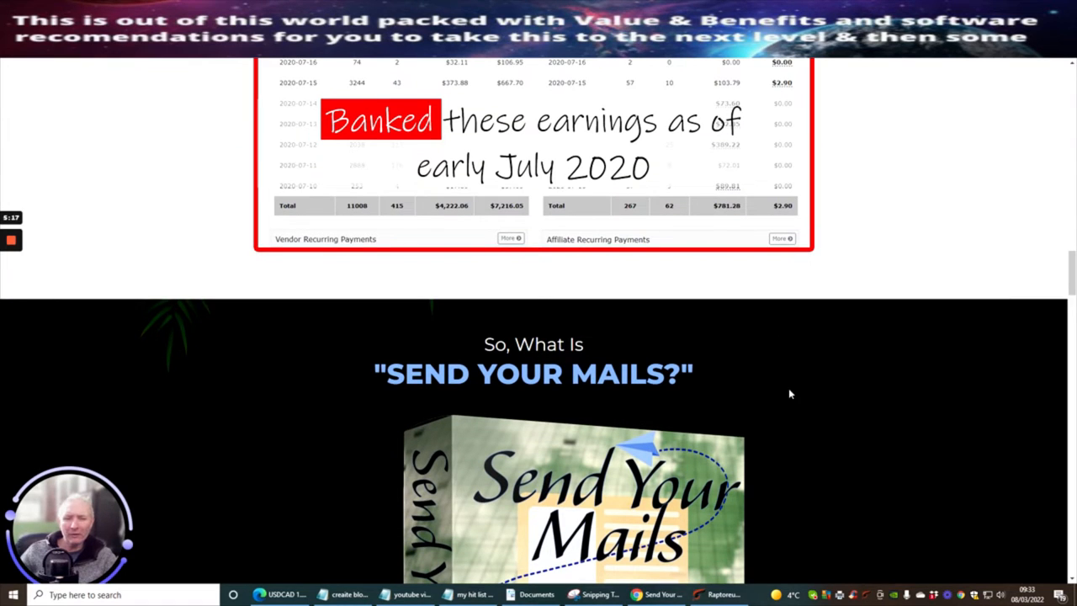
pyautogui.moveTo(796, 397)
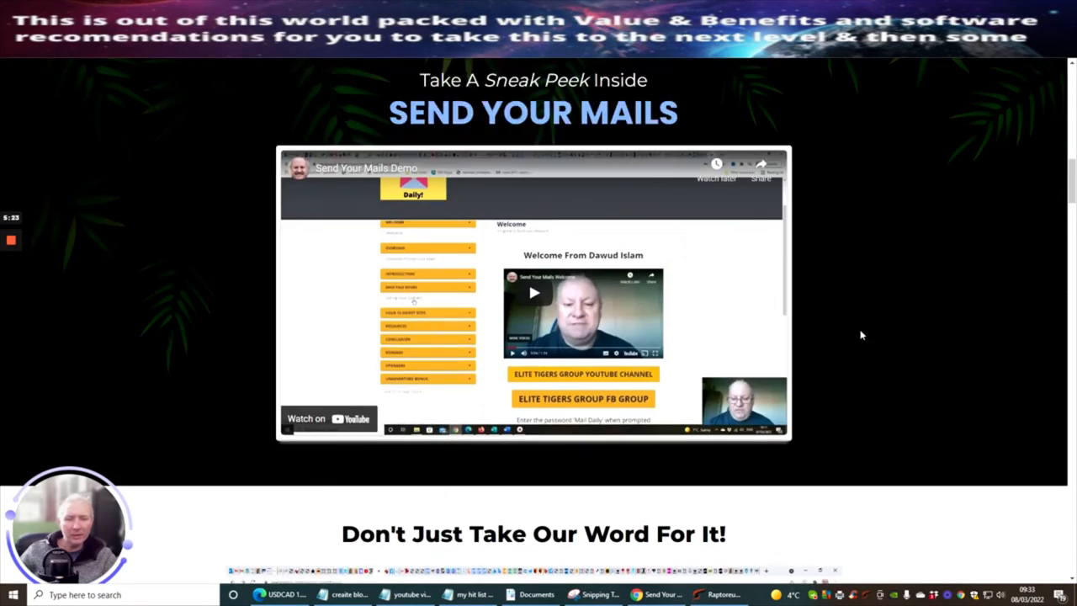
pyautogui.scroll(-3)
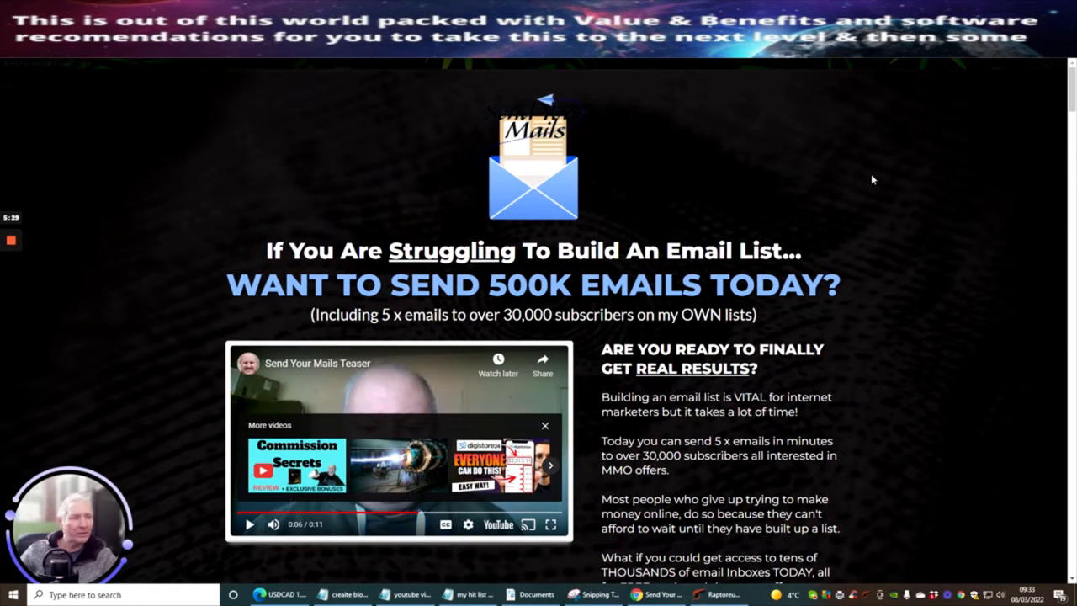
pyautogui.moveTo(300, 145)
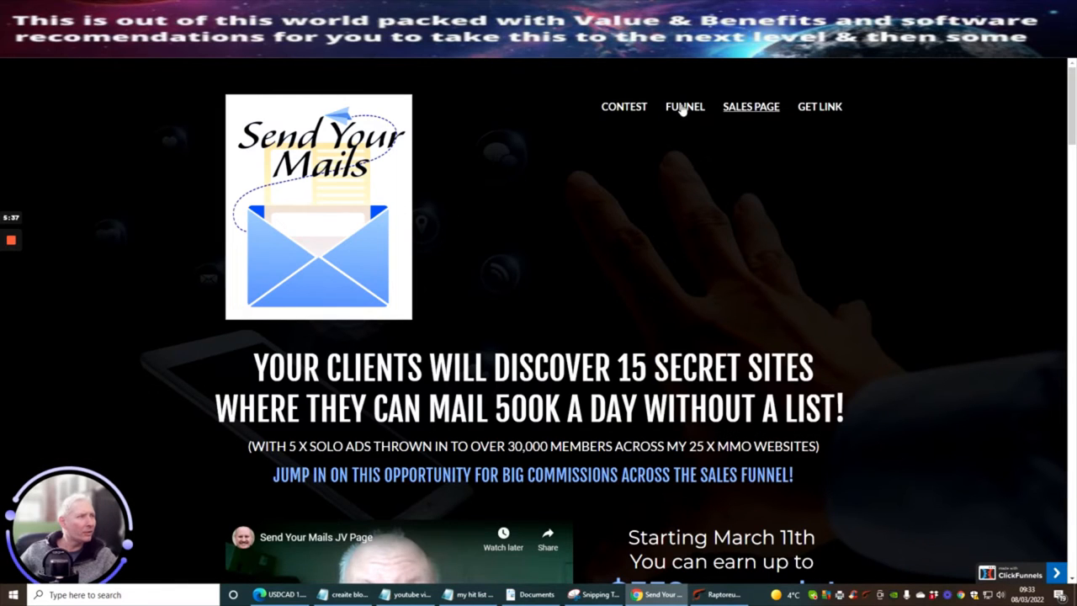
# Jump to the JV page's Funnel section to read front-end and OTO prices and commissions
pyautogui.click(685, 106)
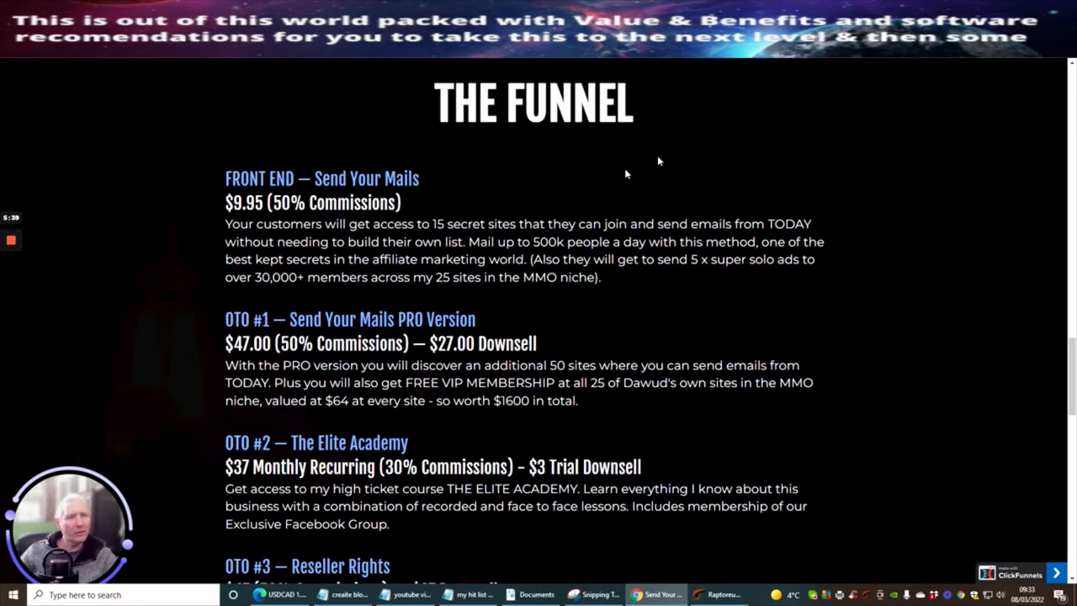
pyautogui.moveTo(198, 213)
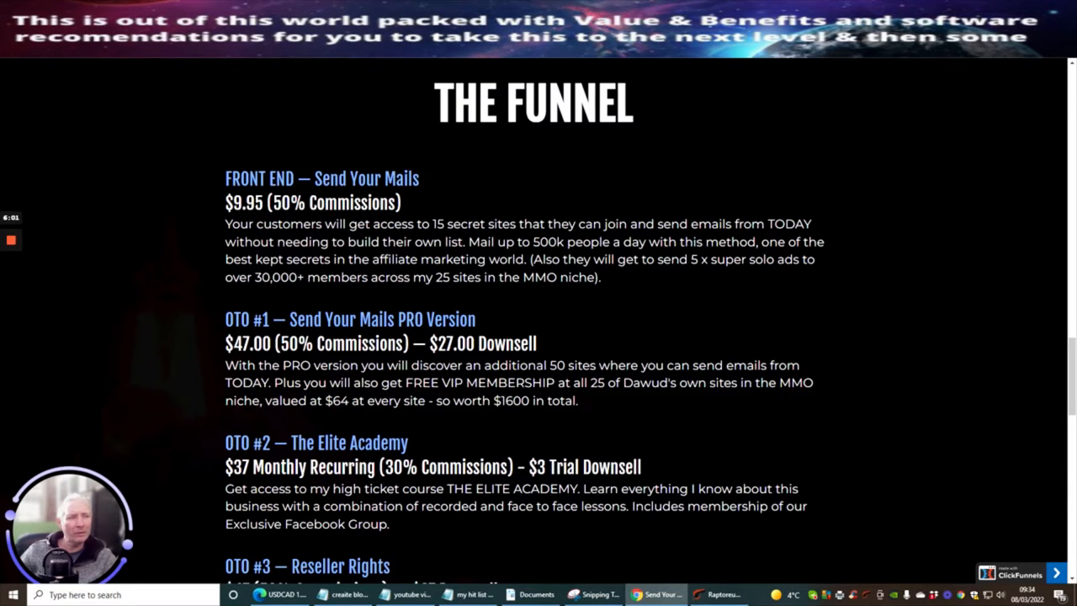
pyautogui.moveTo(815, 277)
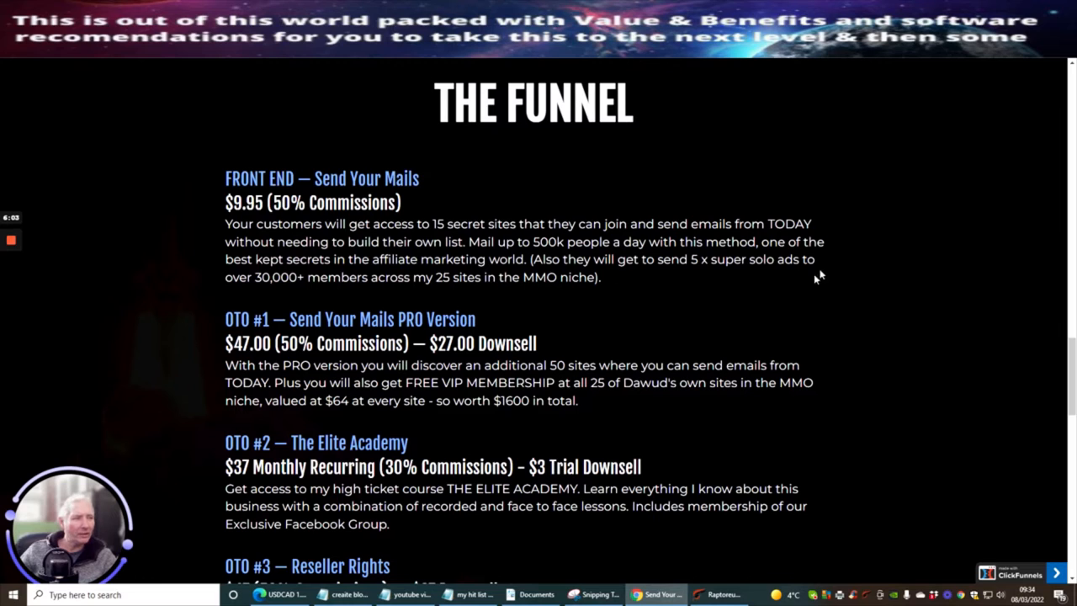
pyautogui.scroll(-3)
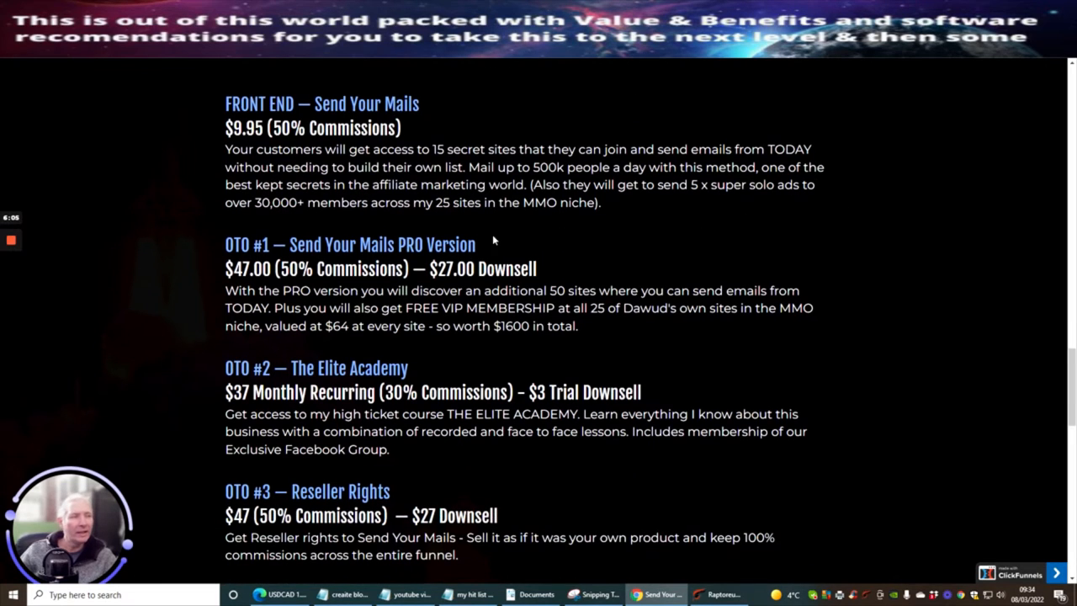
pyautogui.moveTo(586, 226)
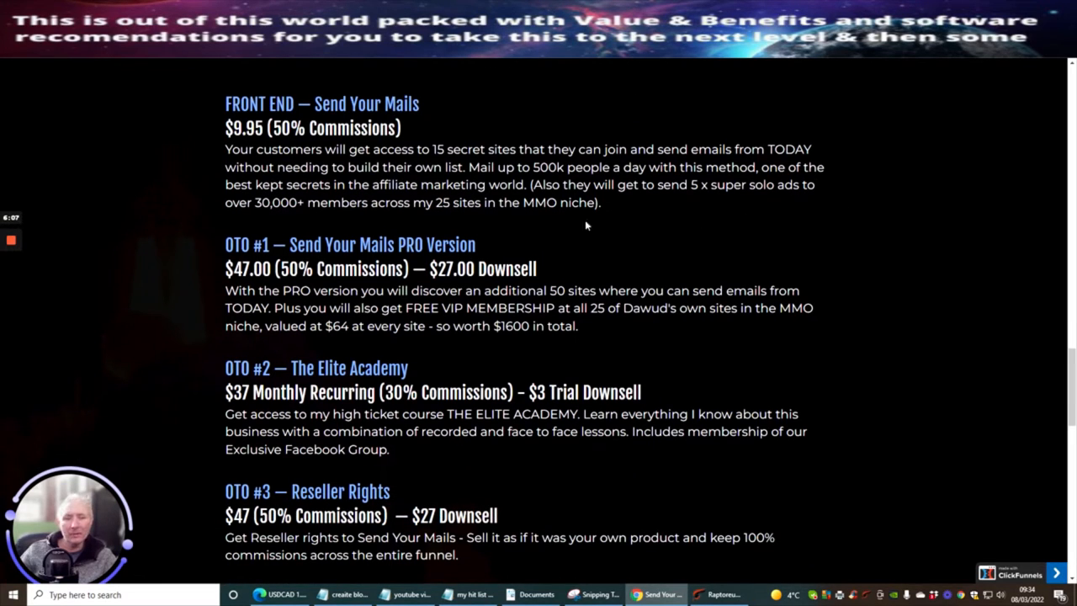
pyautogui.moveTo(802, 274)
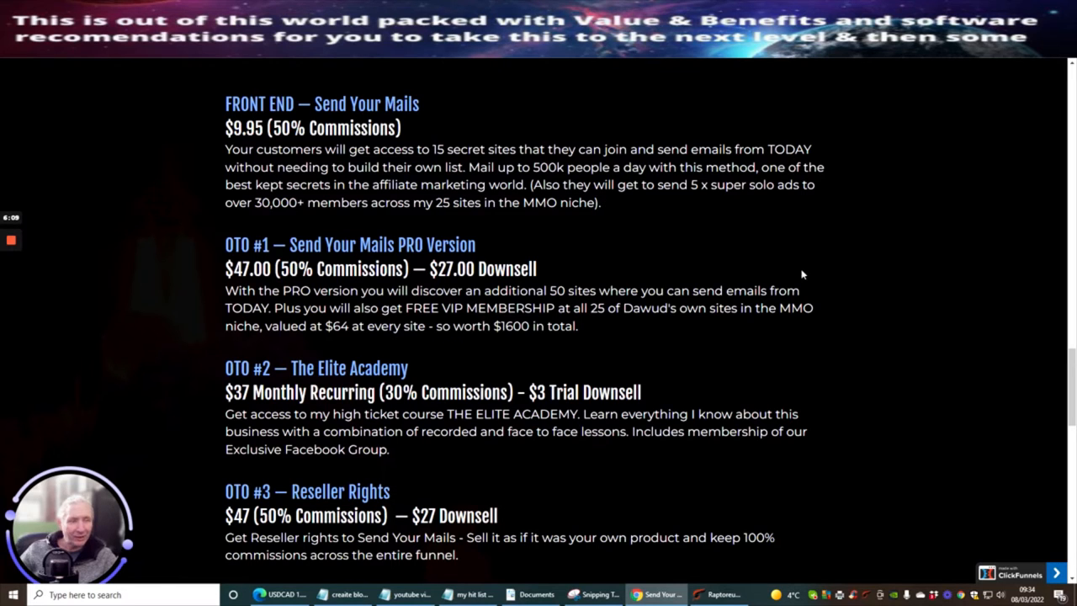
pyautogui.moveTo(559, 228)
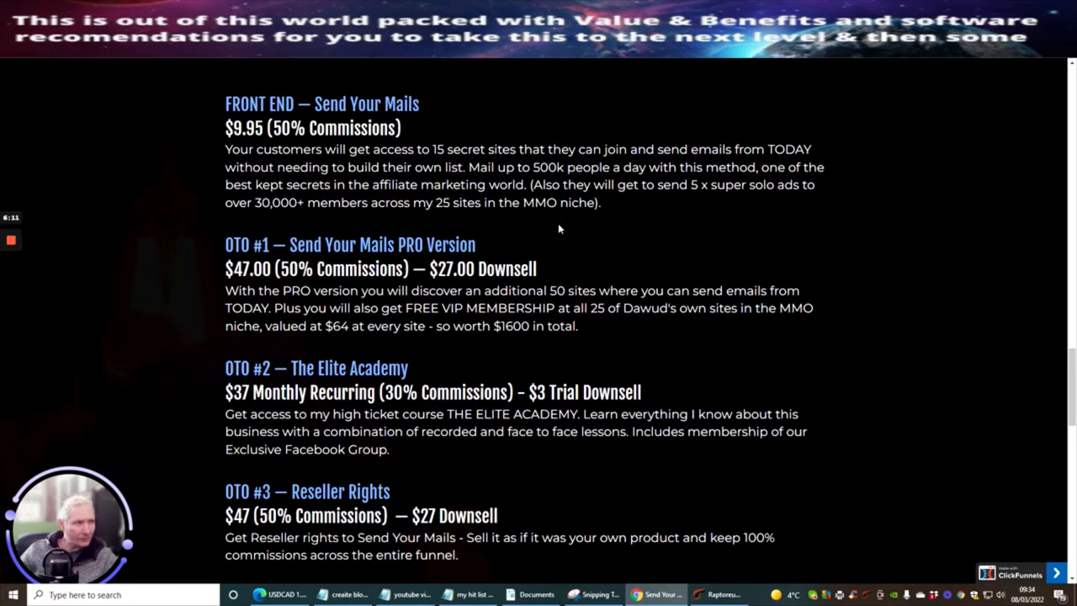
pyautogui.moveTo(612, 204)
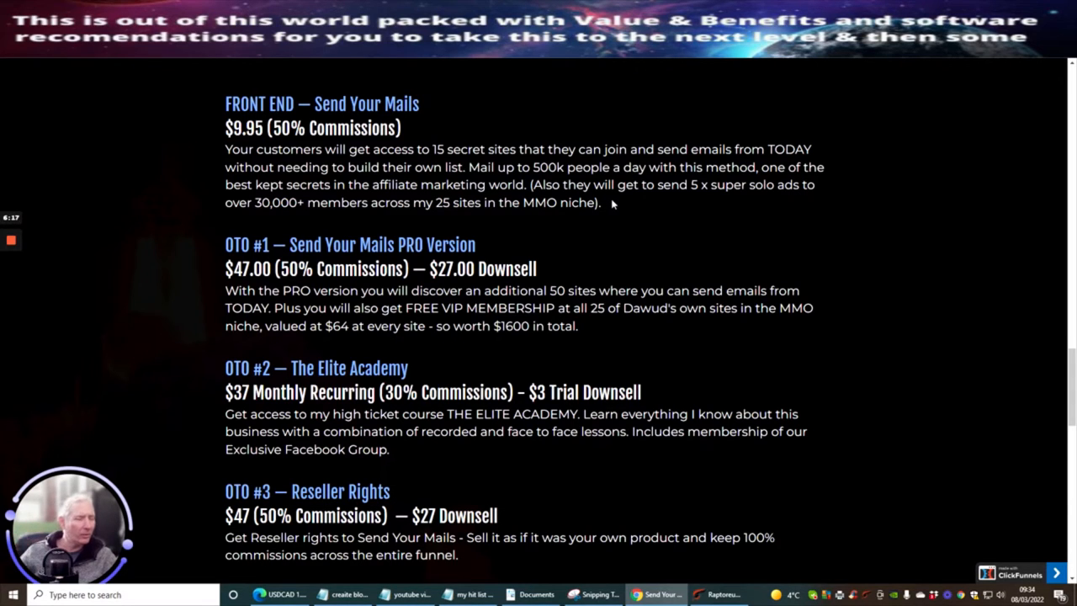
pyautogui.moveTo(480, 233)
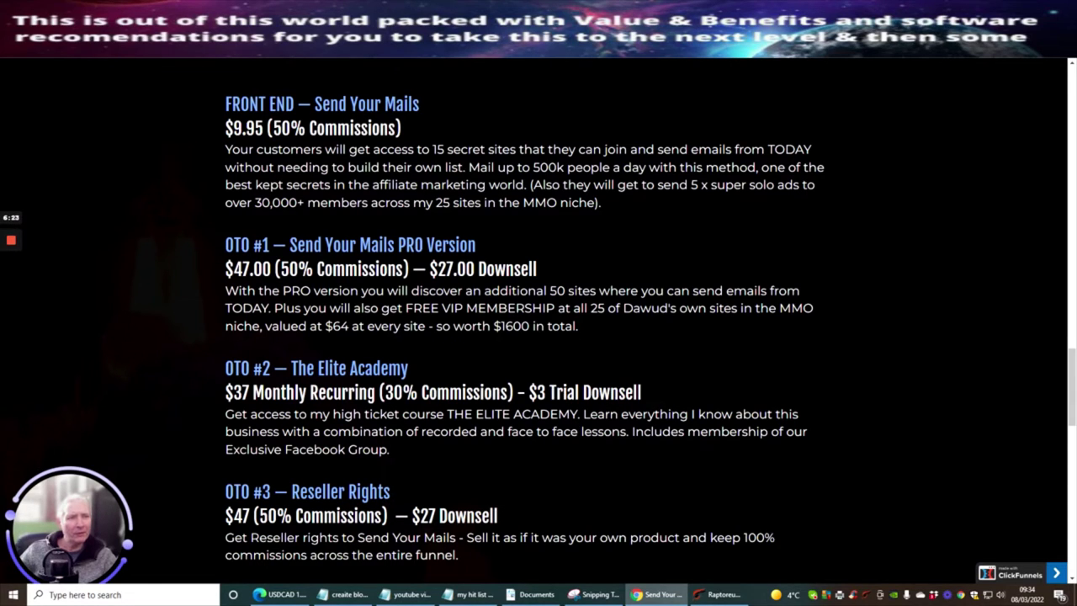
pyautogui.moveTo(217, 321)
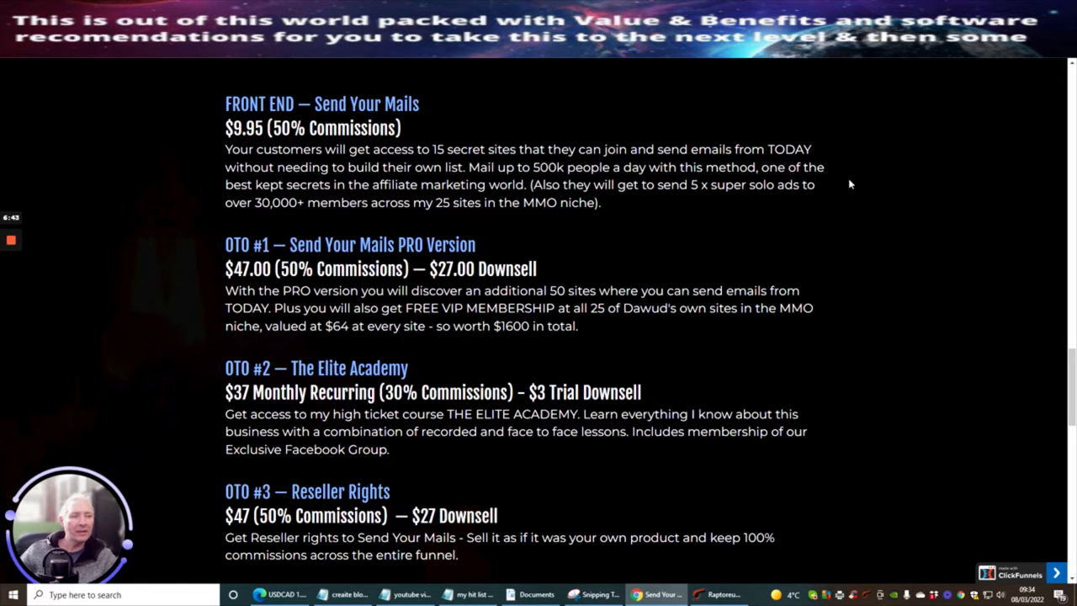
# Scroll the funnel list to OTO #4 DFY Weekly Campaigns, OTO #5 Executive Club and OTO #6
pyautogui.scroll(-3)
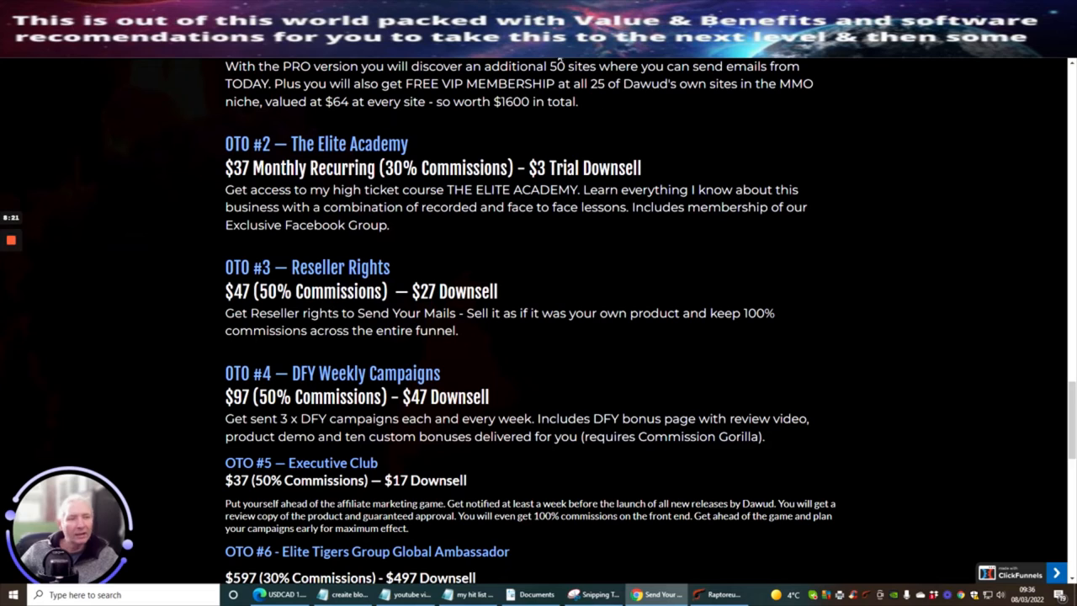
pyautogui.moveTo(305, 359)
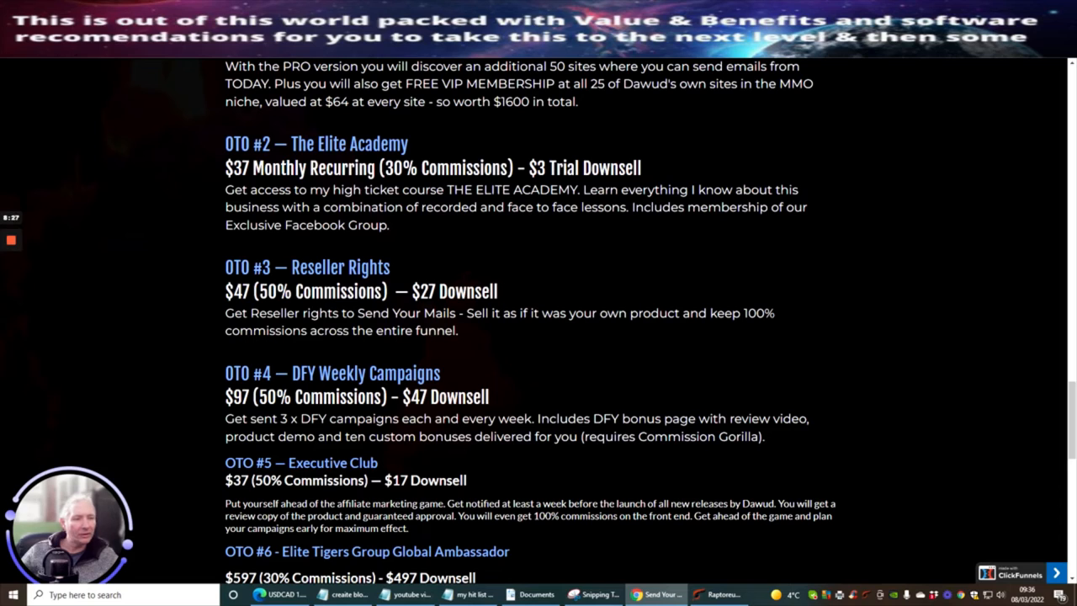
pyautogui.moveTo(337, 431)
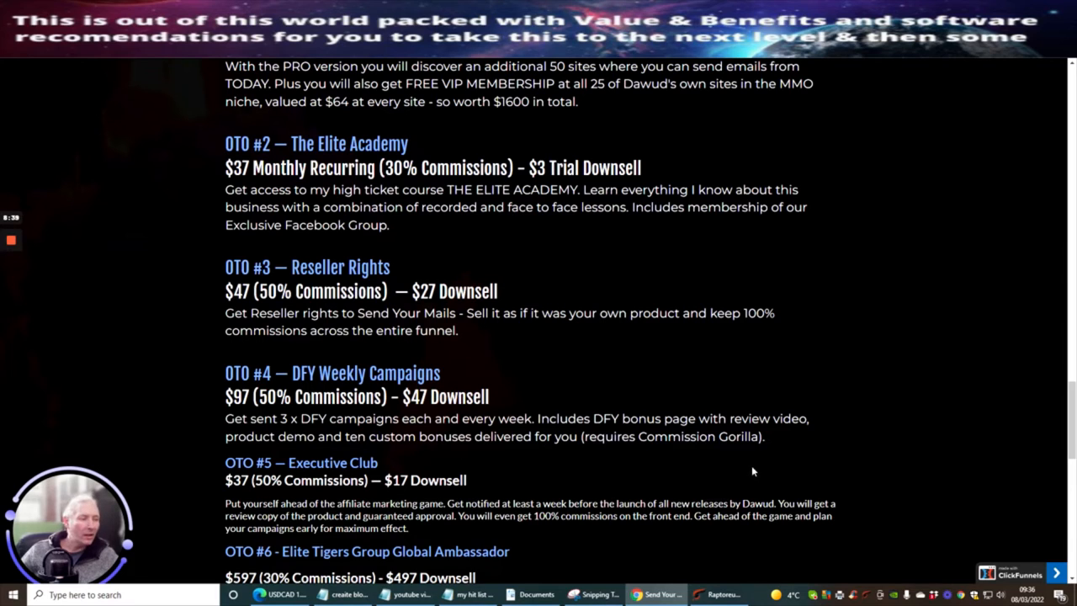
pyautogui.moveTo(770, 442)
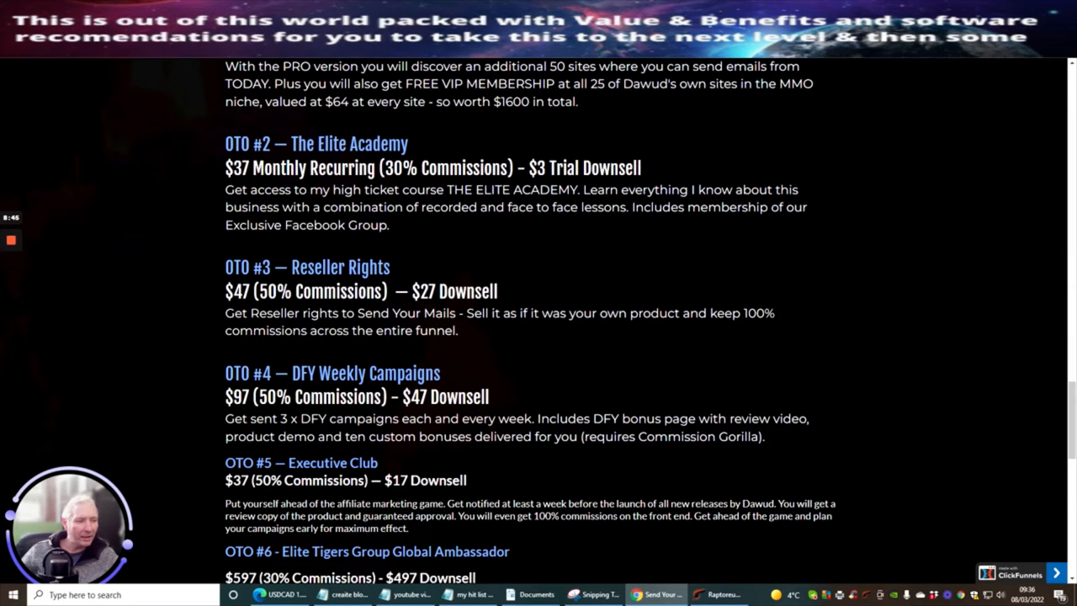
pyautogui.doubleClick(671, 436)
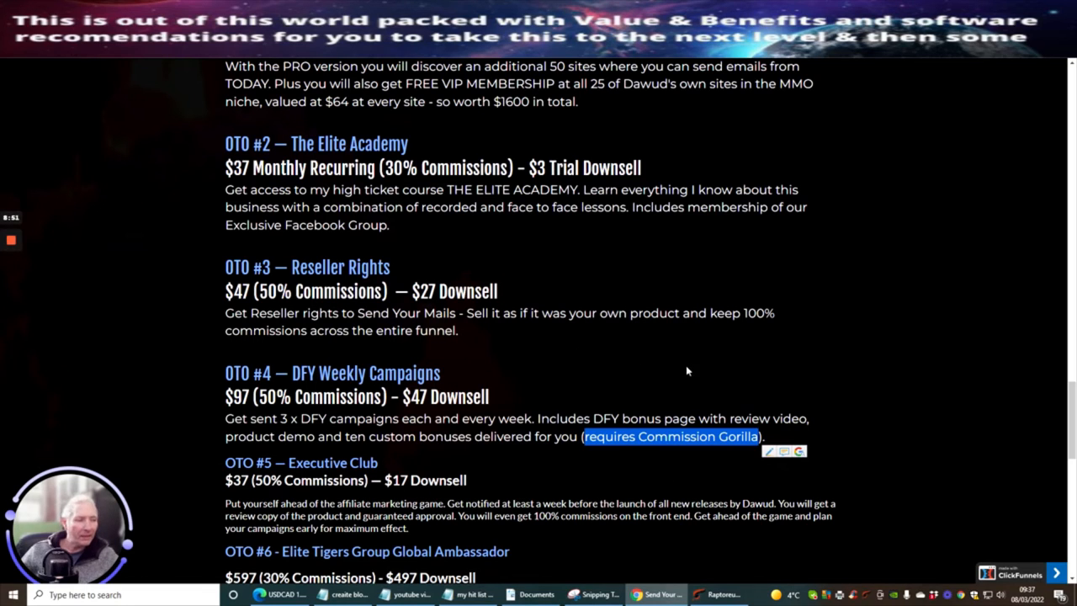
pyautogui.moveTo(615, 388)
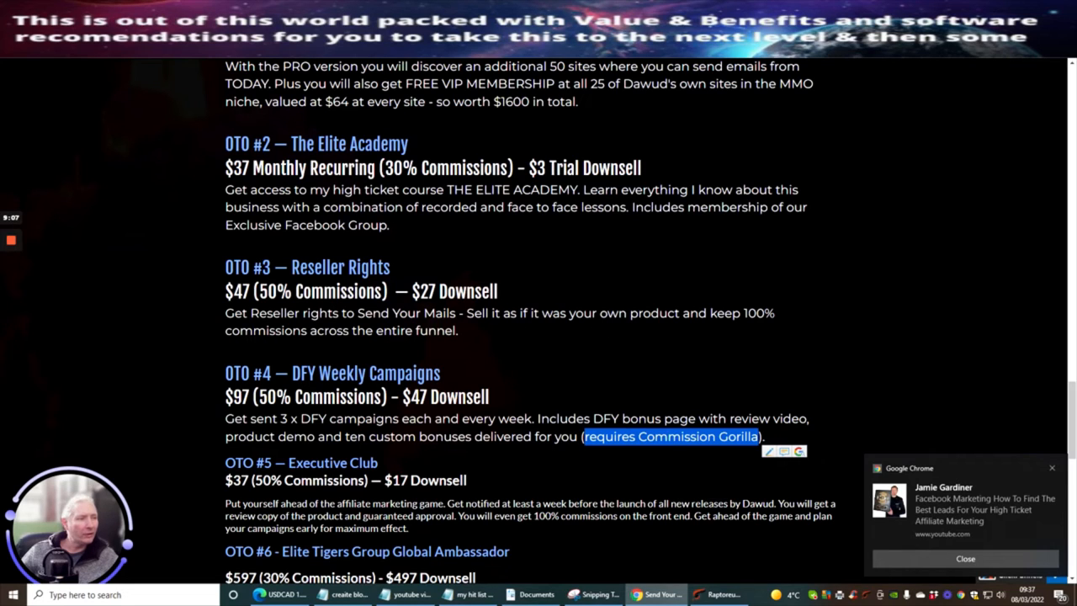
pyautogui.moveTo(590, 332)
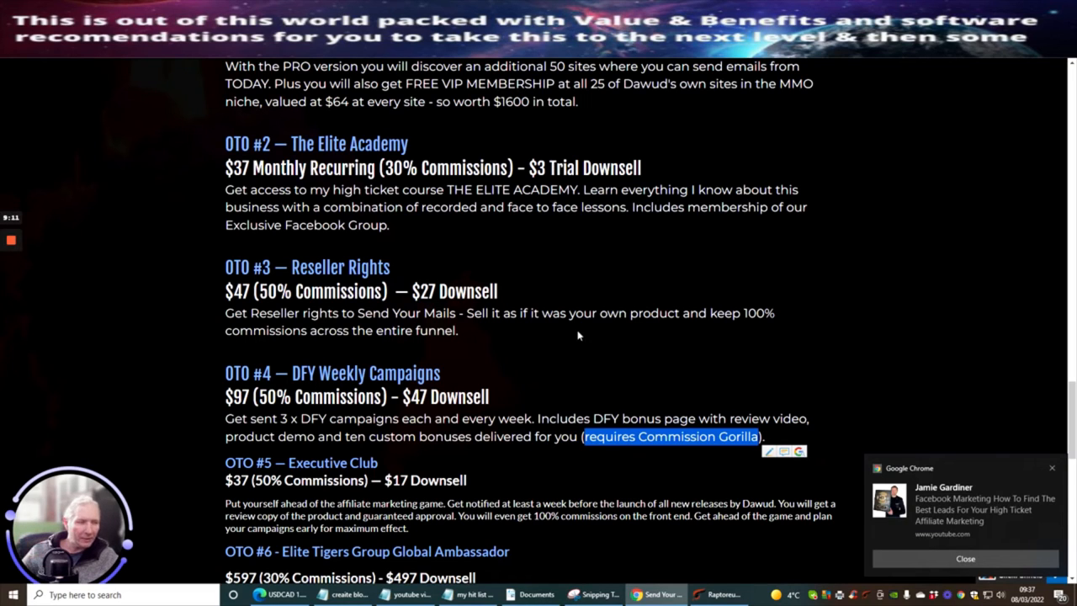
pyautogui.moveTo(538, 346)
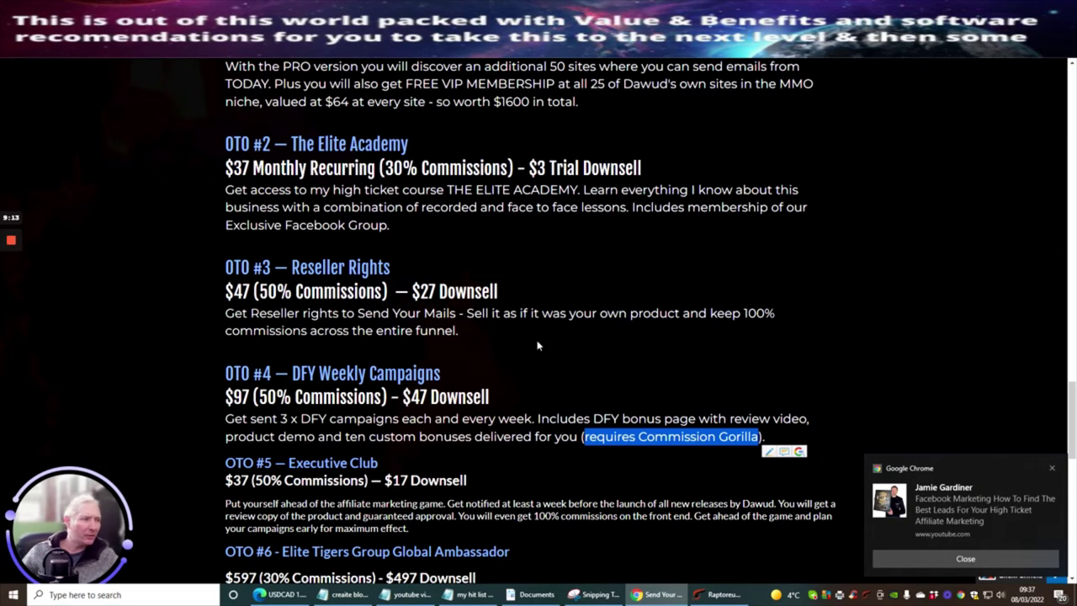
pyautogui.moveTo(496, 345)
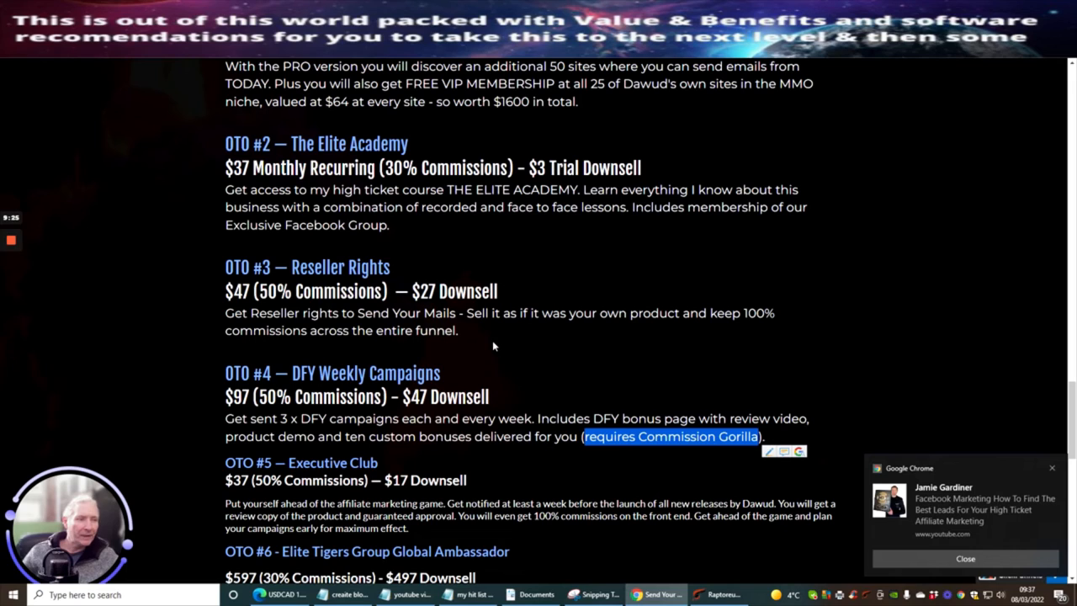
pyautogui.moveTo(506, 346)
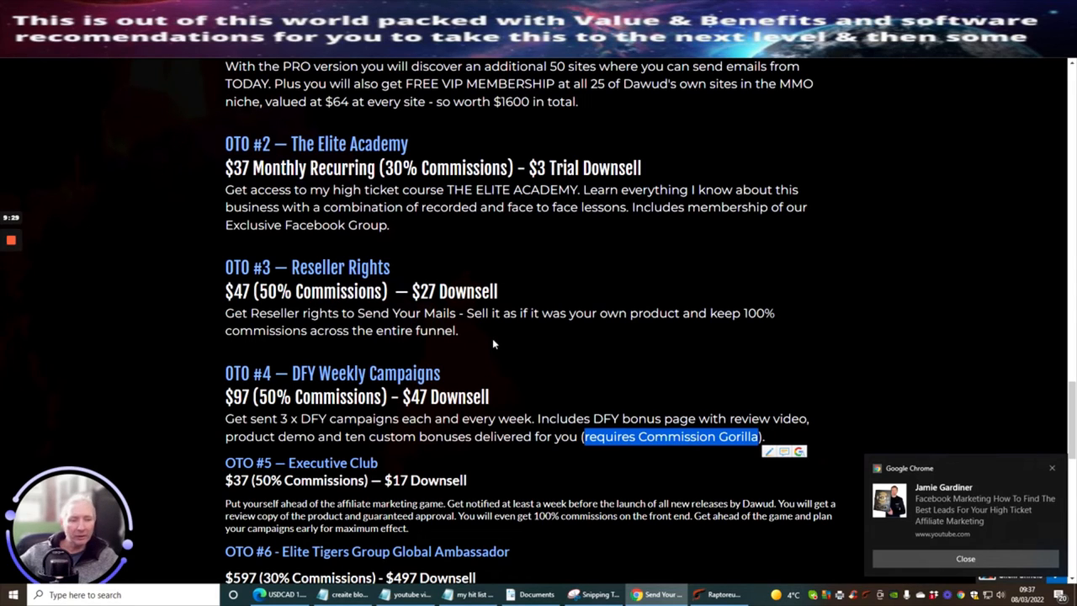
pyautogui.moveTo(471, 348)
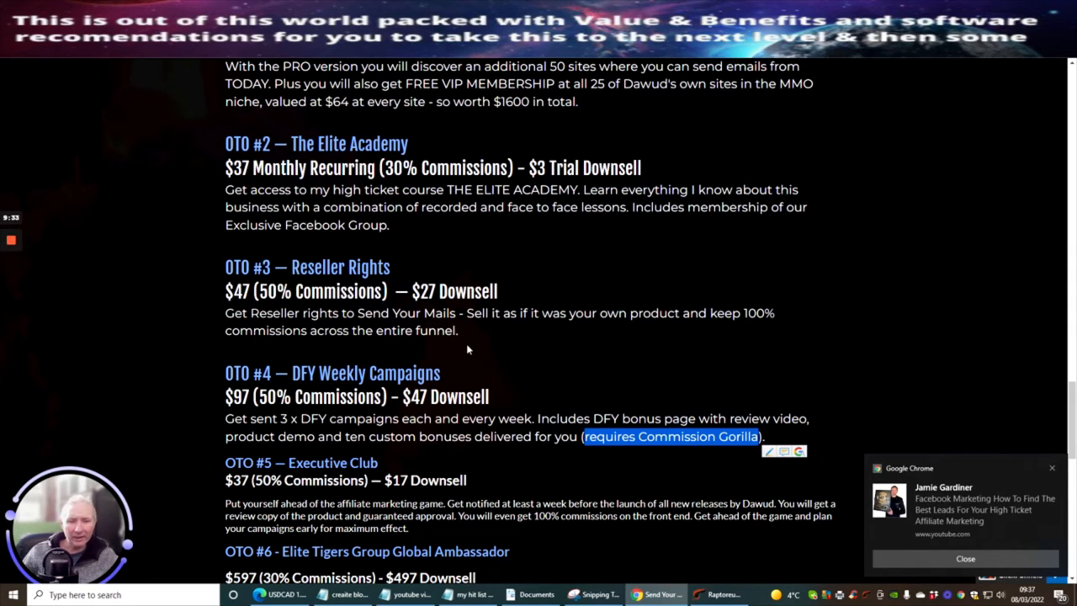
pyautogui.moveTo(482, 367)
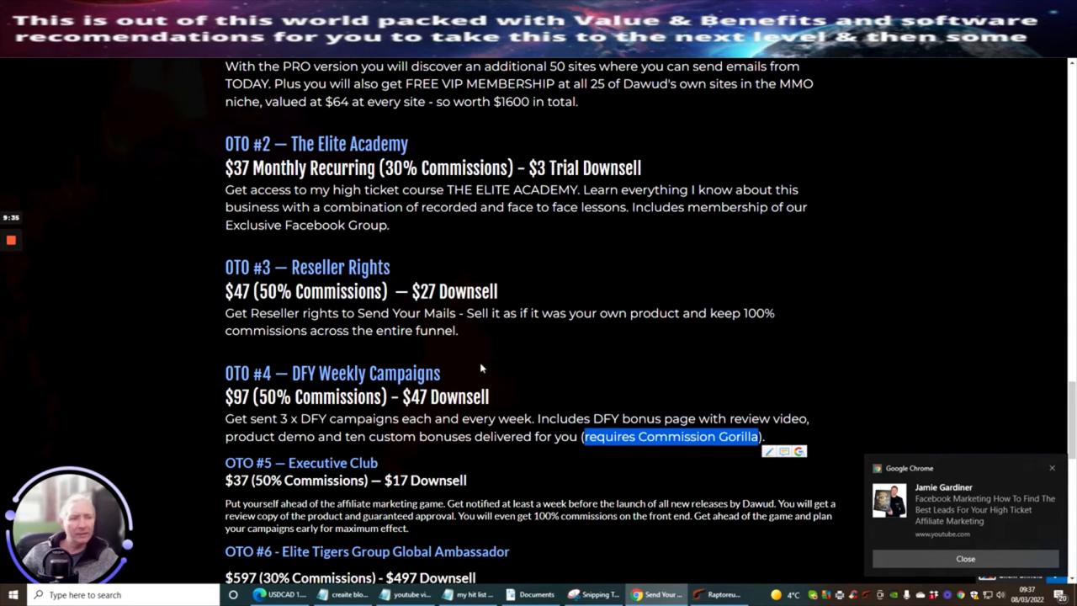
pyautogui.moveTo(517, 369)
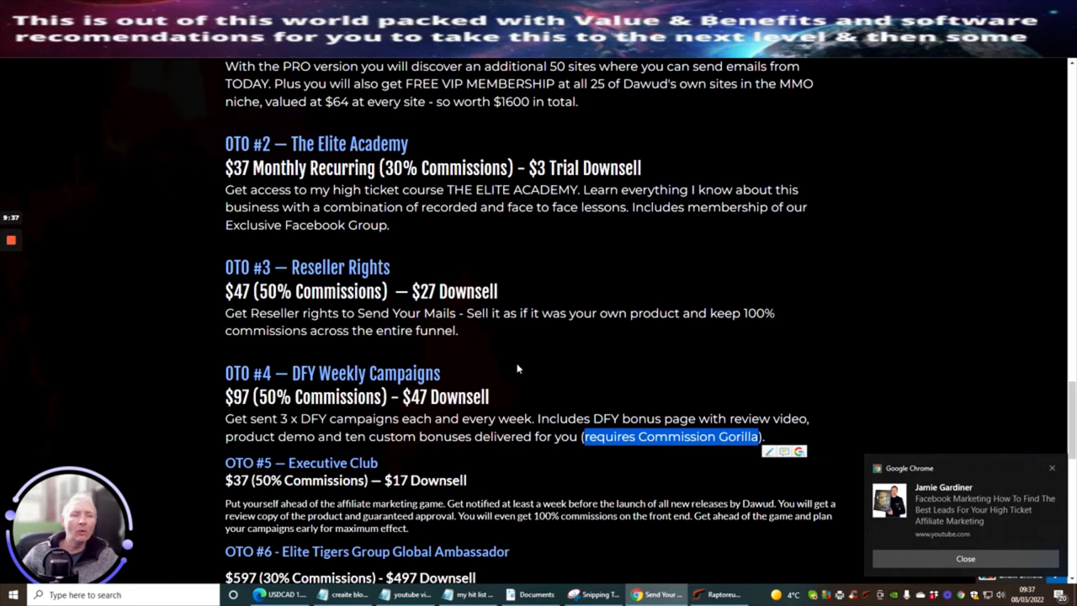
pyautogui.moveTo(502, 371)
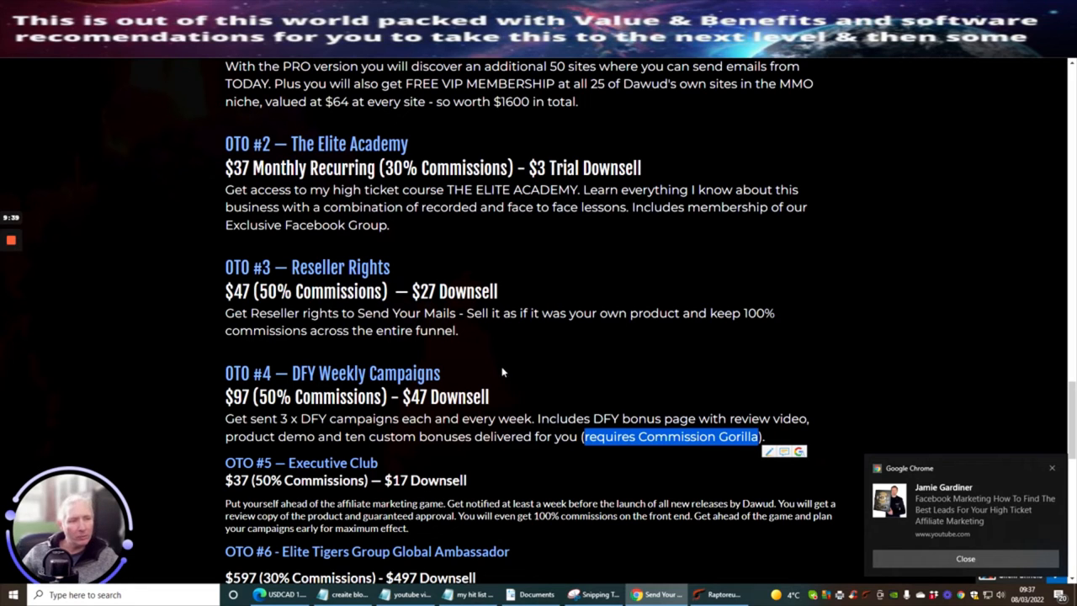
# Scroll to the full OTO #6 Global Ambassador details and the Contest Prizes heading
pyautogui.scroll(-3)
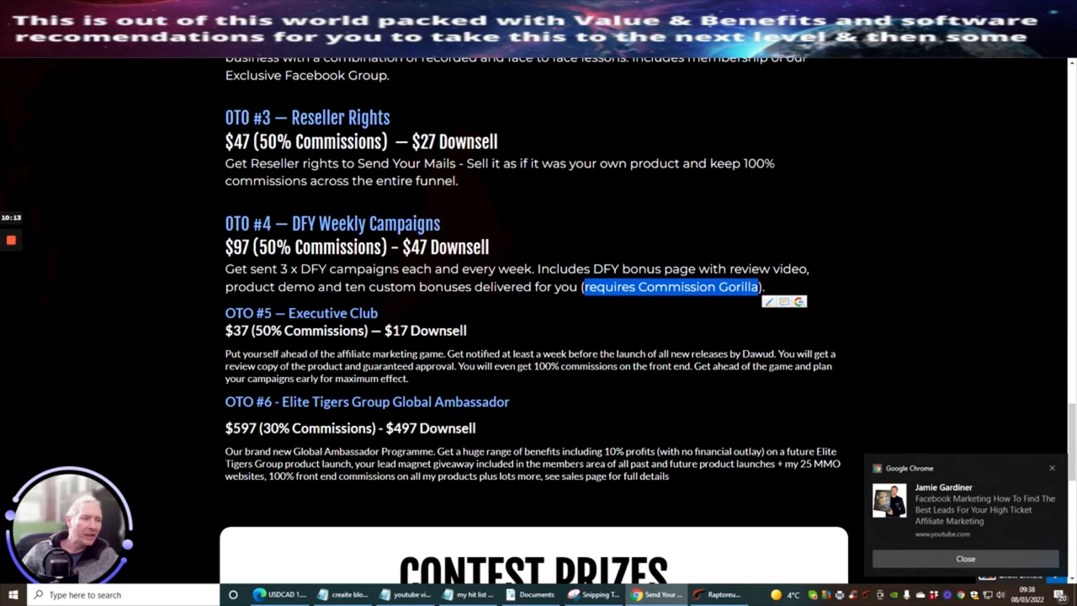
pyautogui.moveTo(597, 382)
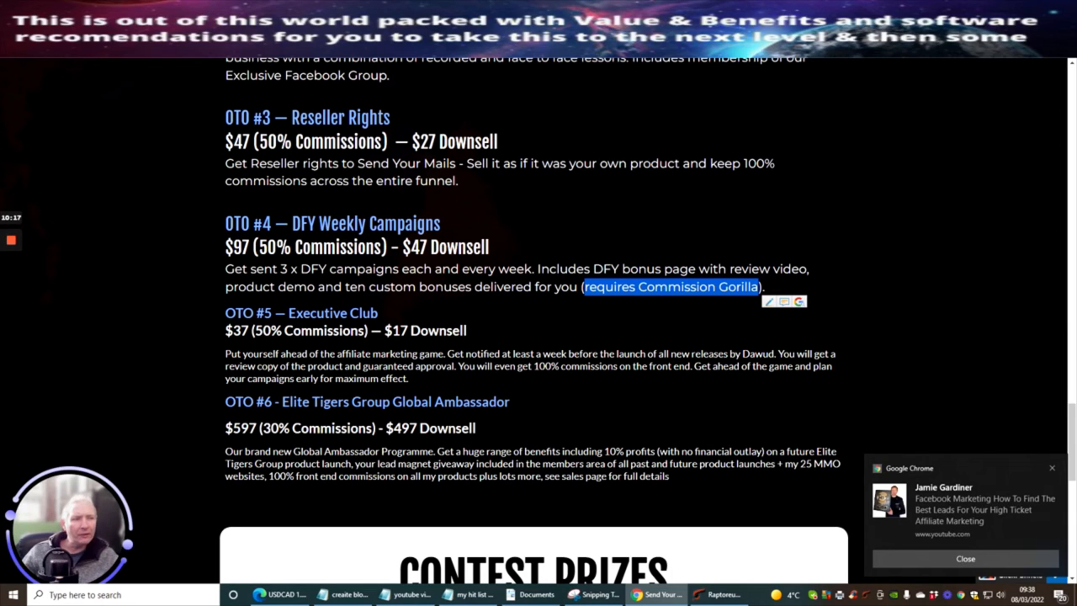
pyautogui.moveTo(561, 398)
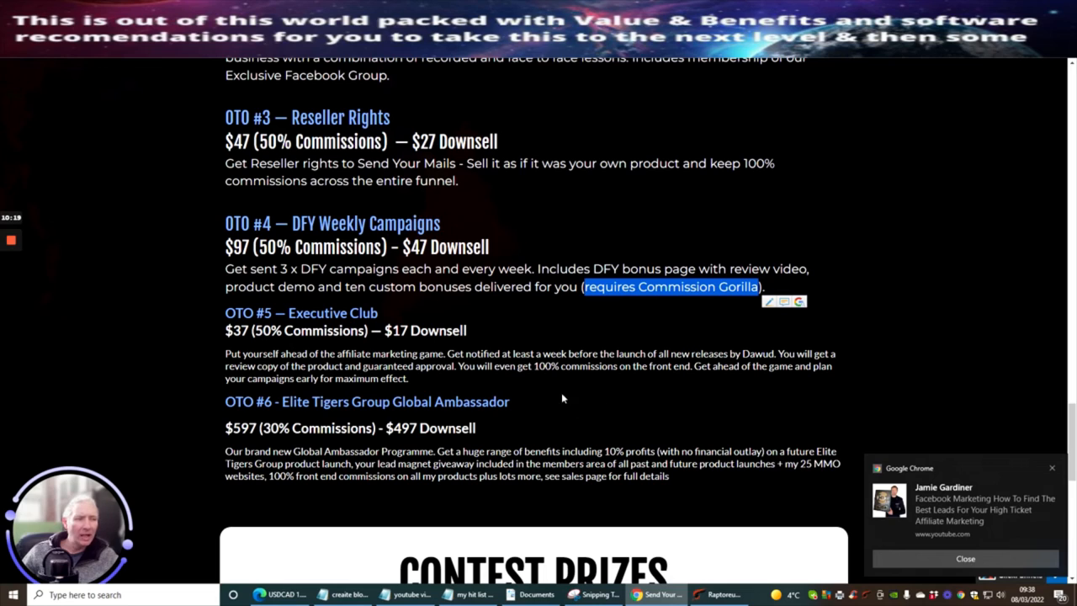
pyautogui.moveTo(514, 406)
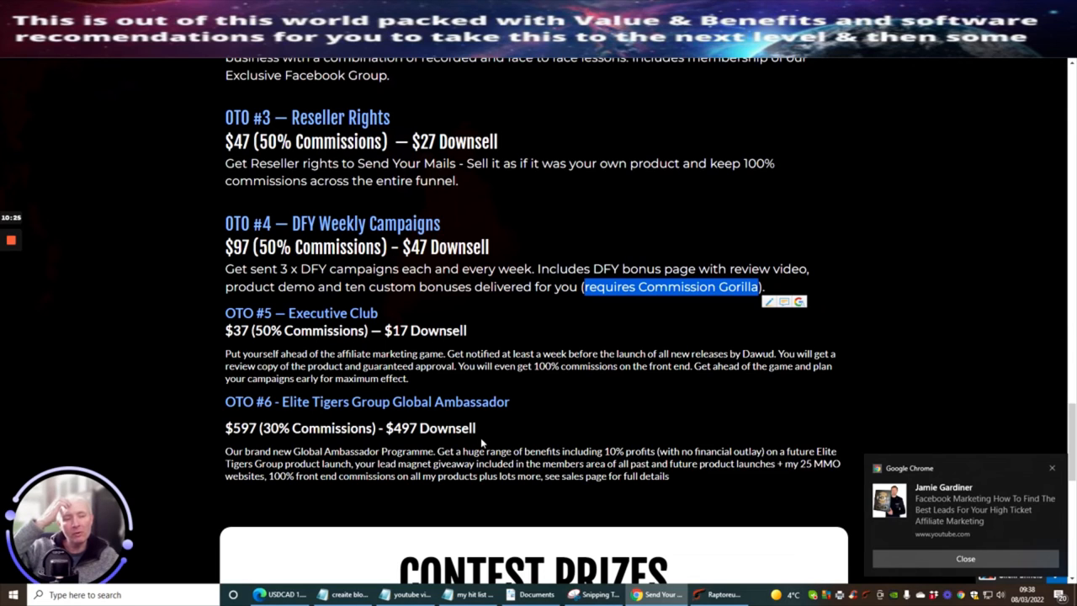
pyautogui.moveTo(508, 431)
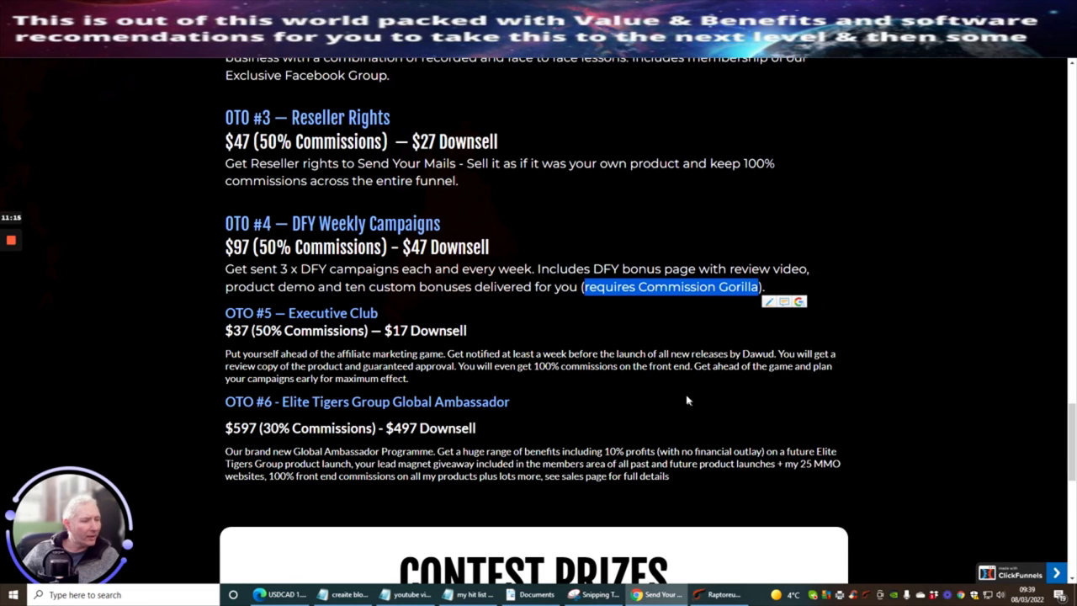
# Scroll further to reveal the 1st, 2nd and 3rd place contest prize entries
pyautogui.scroll(-3)
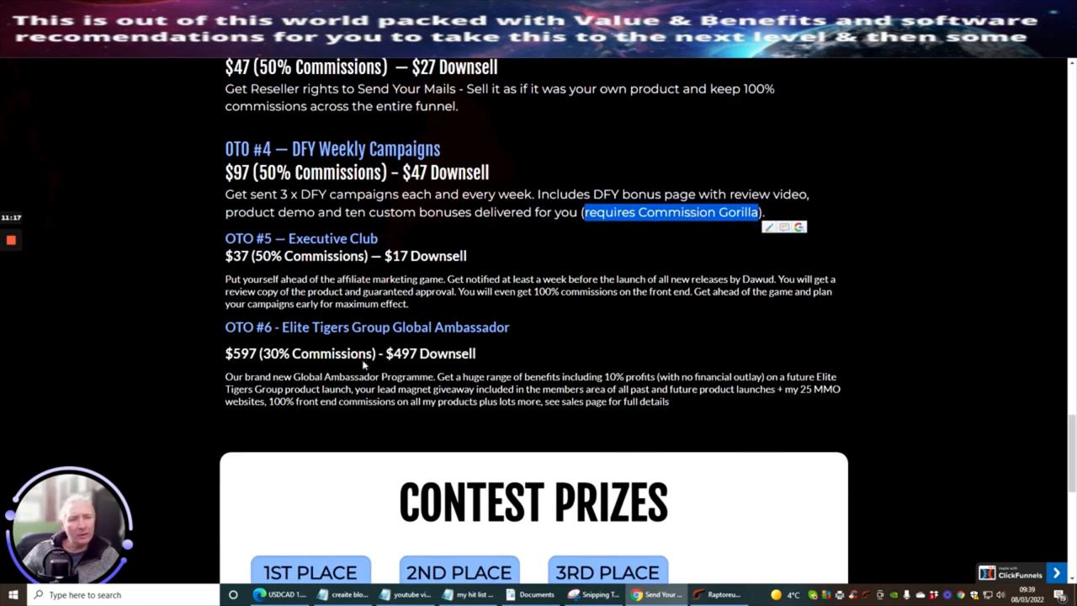
pyautogui.moveTo(538, 358)
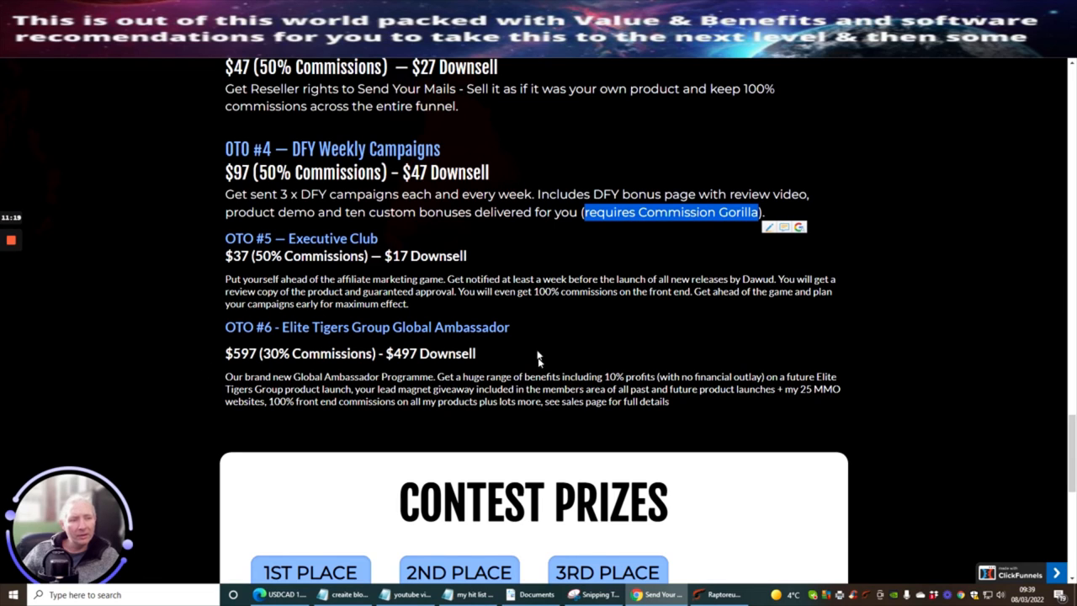
pyautogui.moveTo(420, 320)
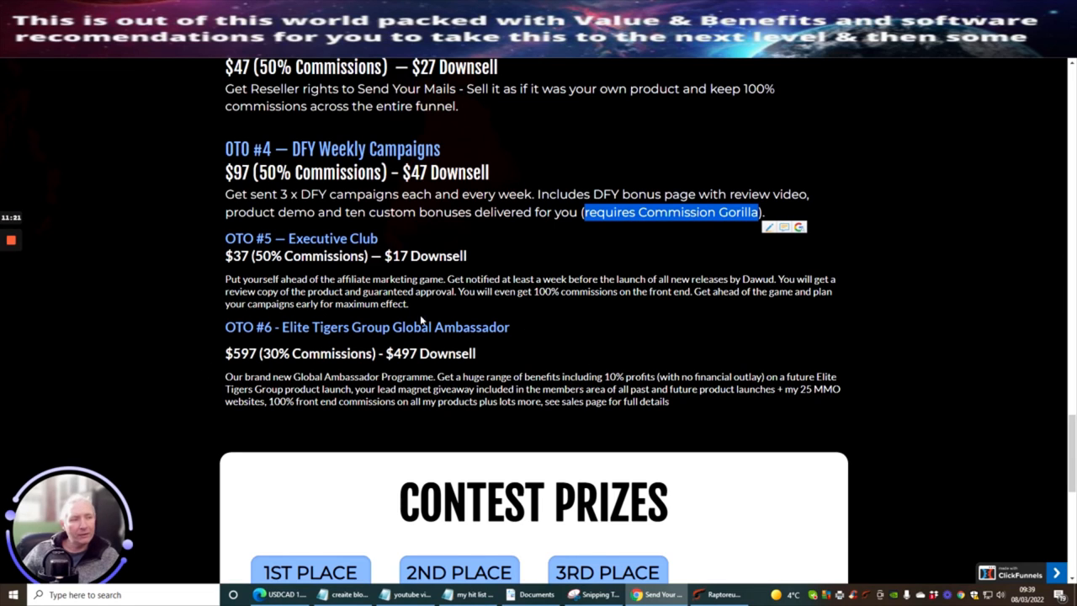
pyautogui.moveTo(509, 362)
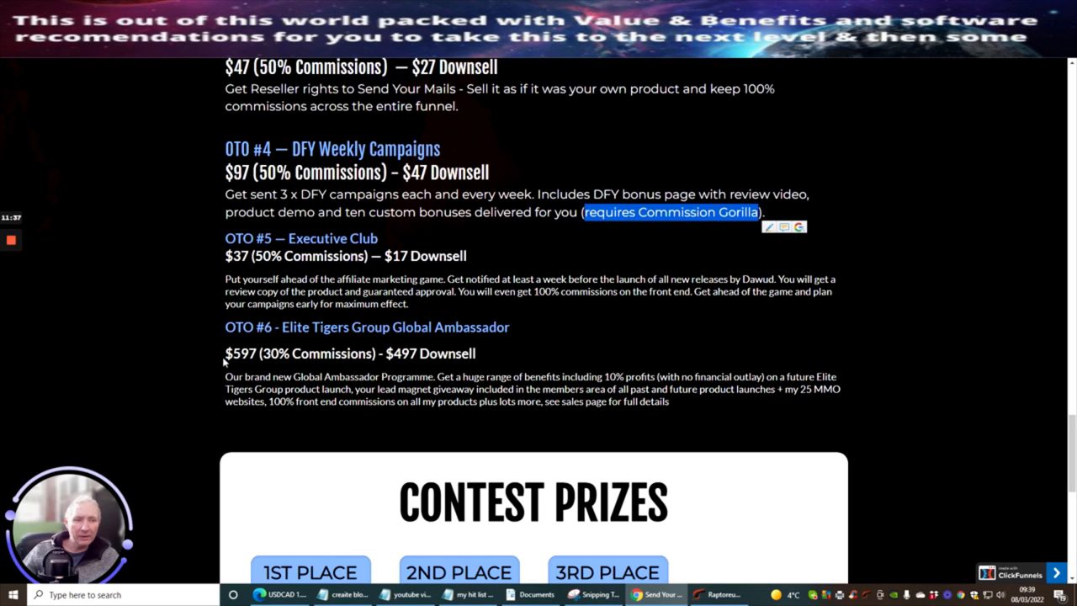
pyautogui.moveTo(538, 361)
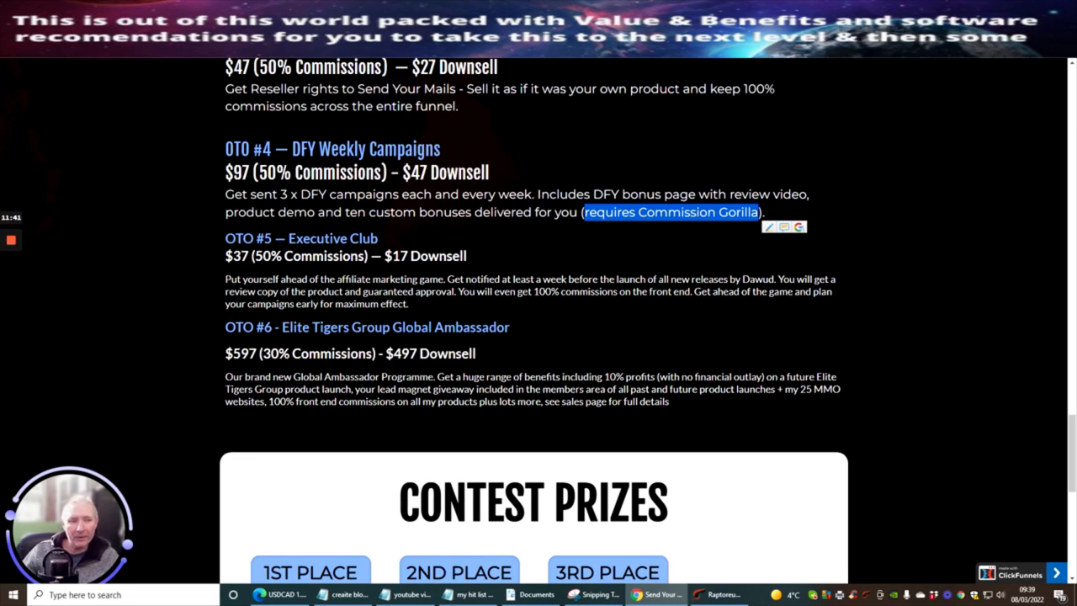
pyautogui.moveTo(229, 323)
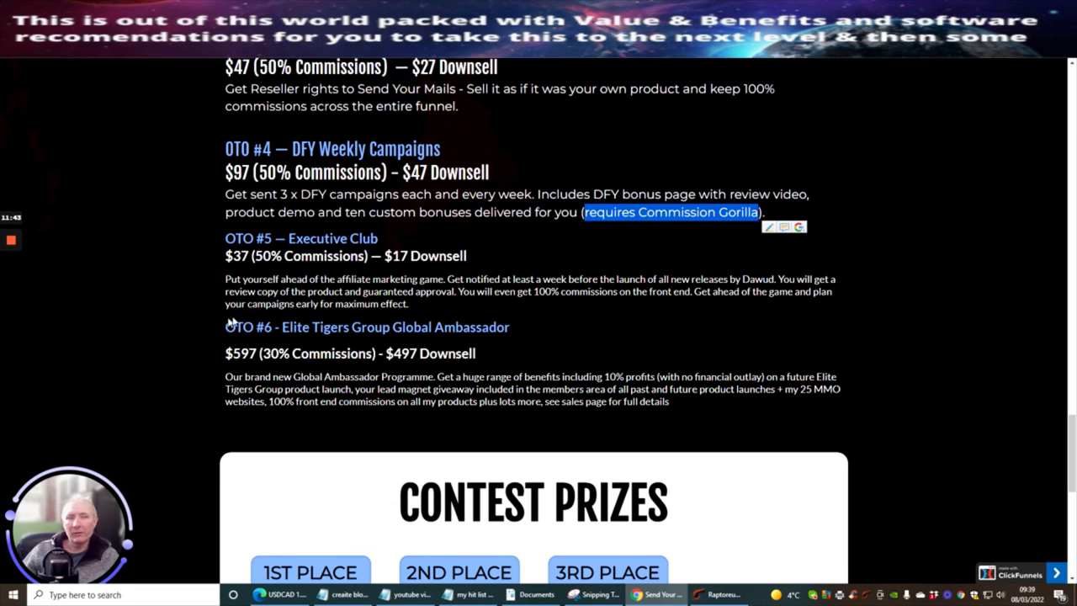
pyautogui.moveTo(504, 363)
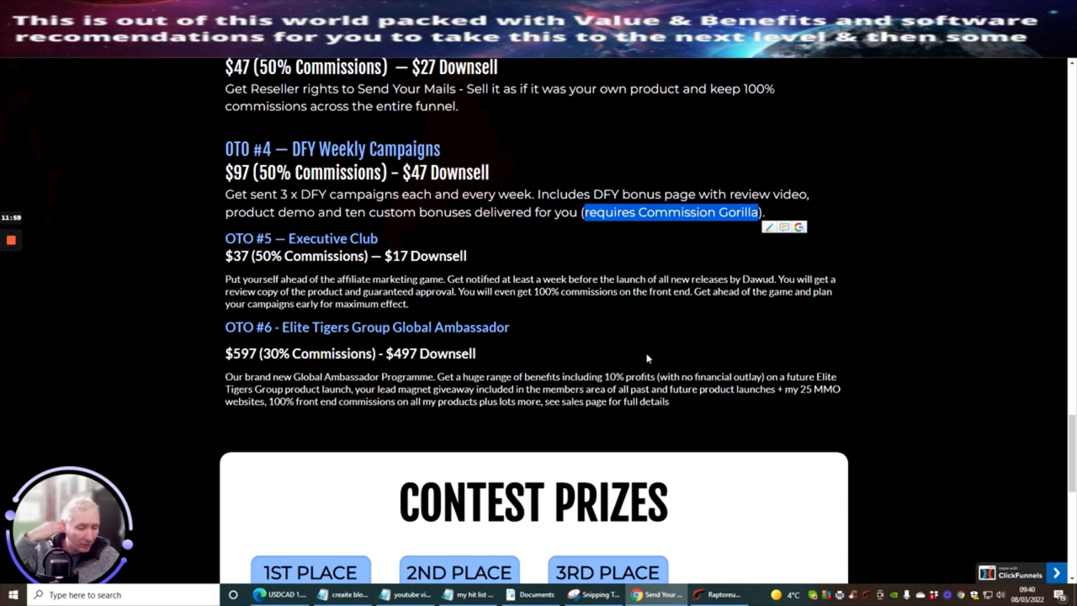
pyautogui.moveTo(609, 342)
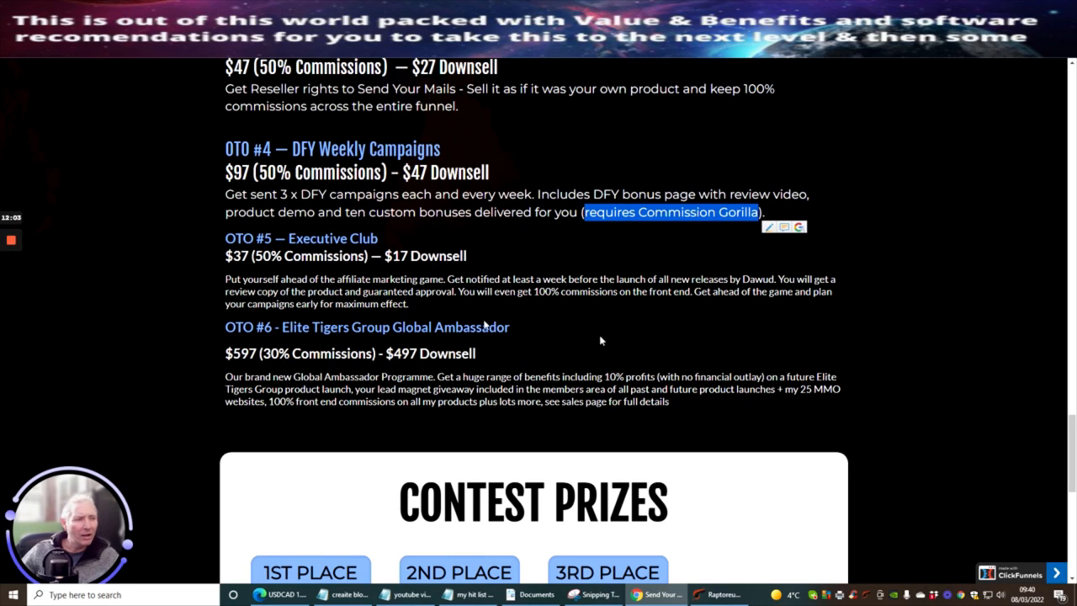
pyautogui.moveTo(542, 346)
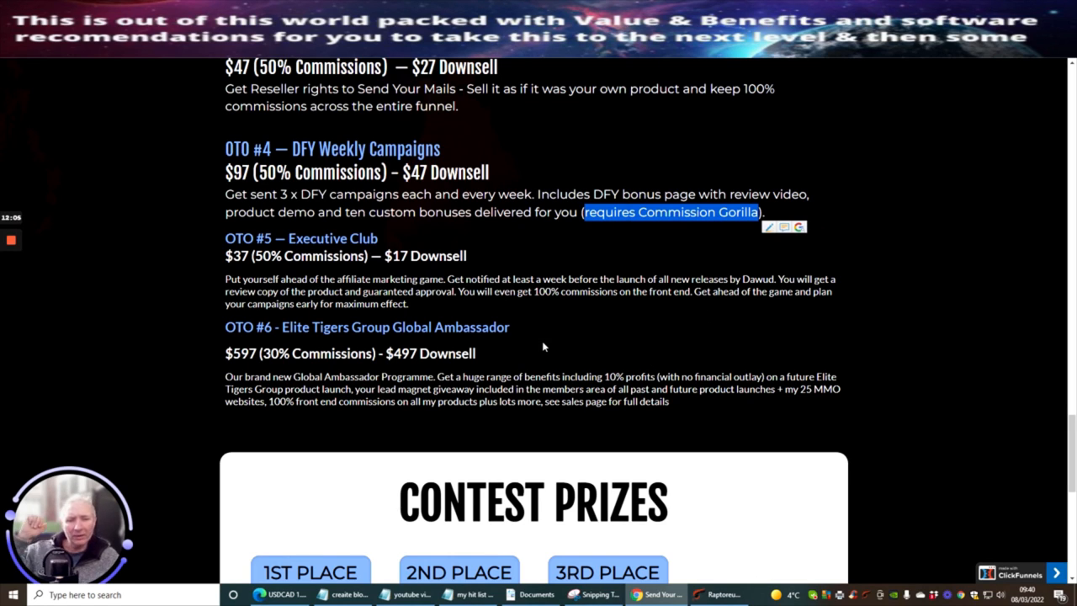